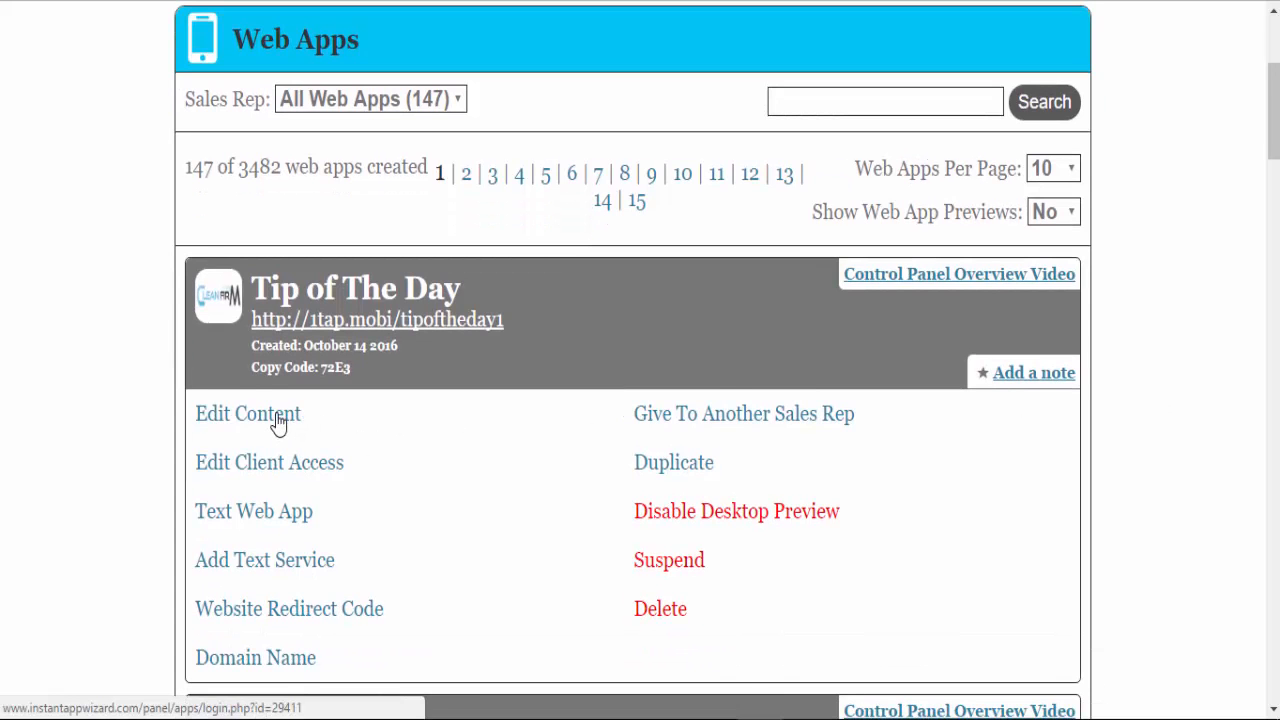
- Go into Tip of The Day's Edit Content, Settings, and view the Footer row
left_click(248, 412)
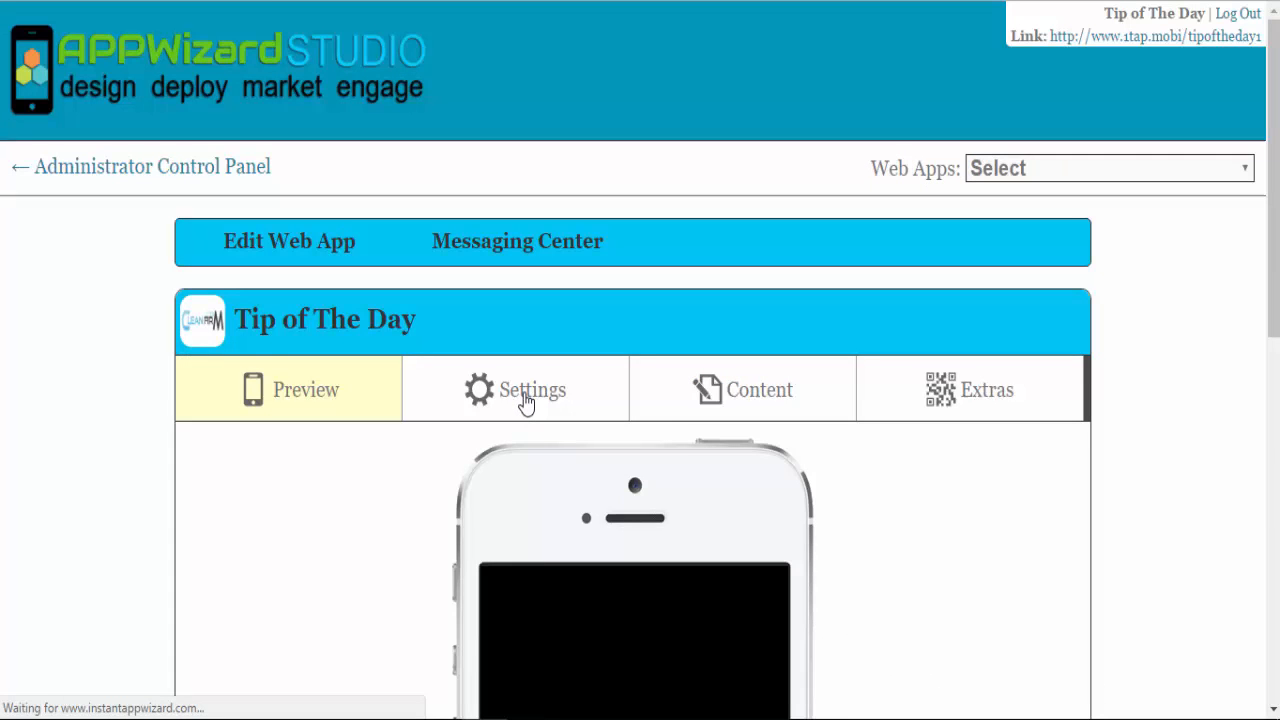
left_click(532, 388)
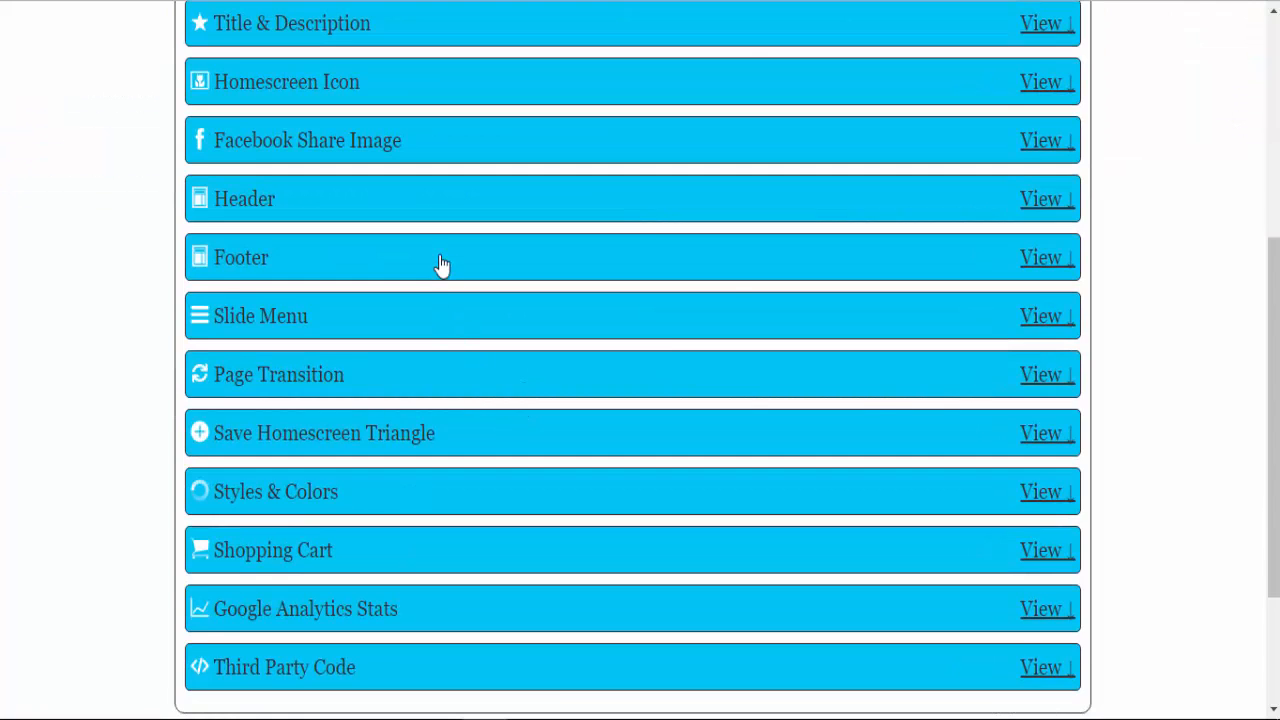
left_click(1040, 256)
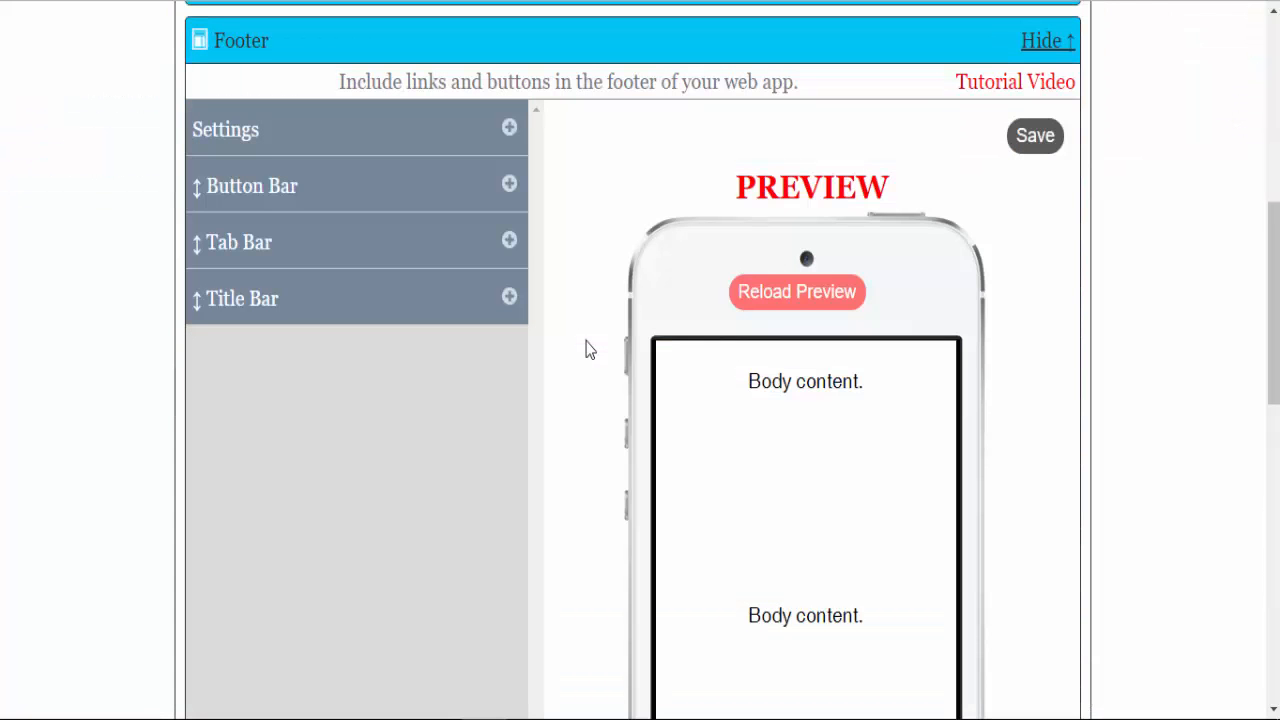
mouse_move(576, 204)
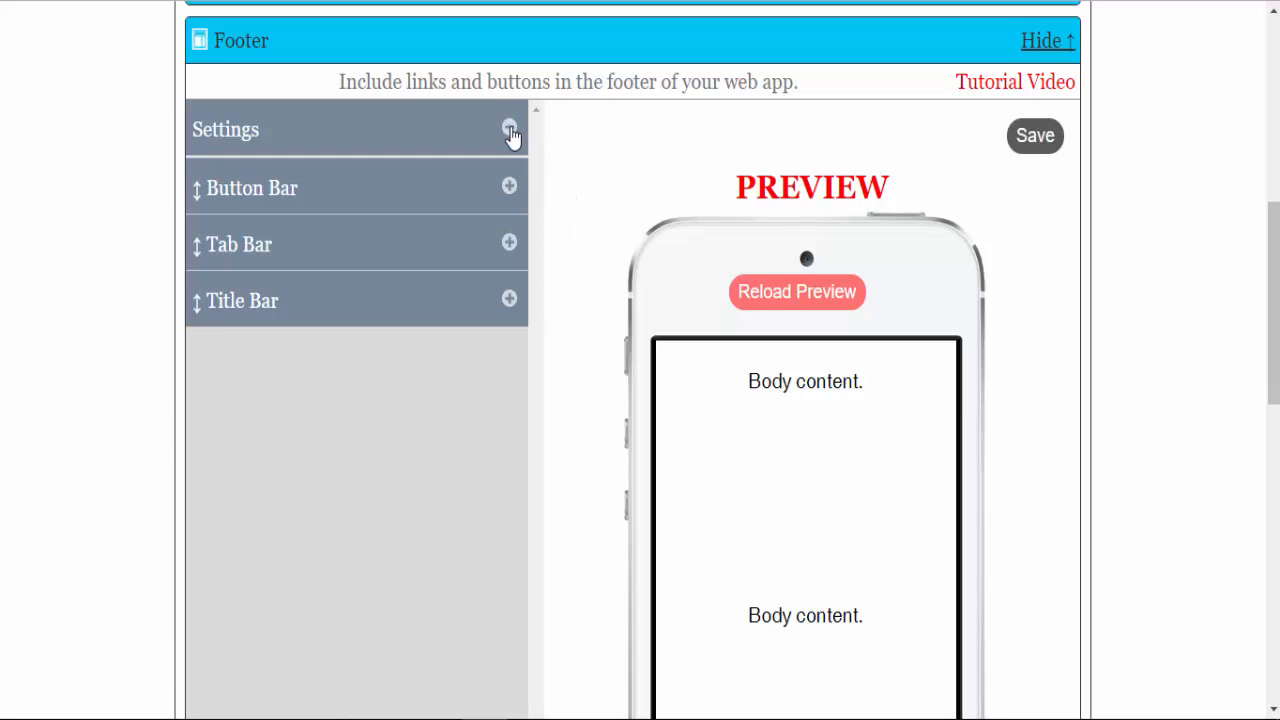
- Try Footer Position at Bottom Of Content, then set it back to Bottom Of Screen
left_click(510, 132)
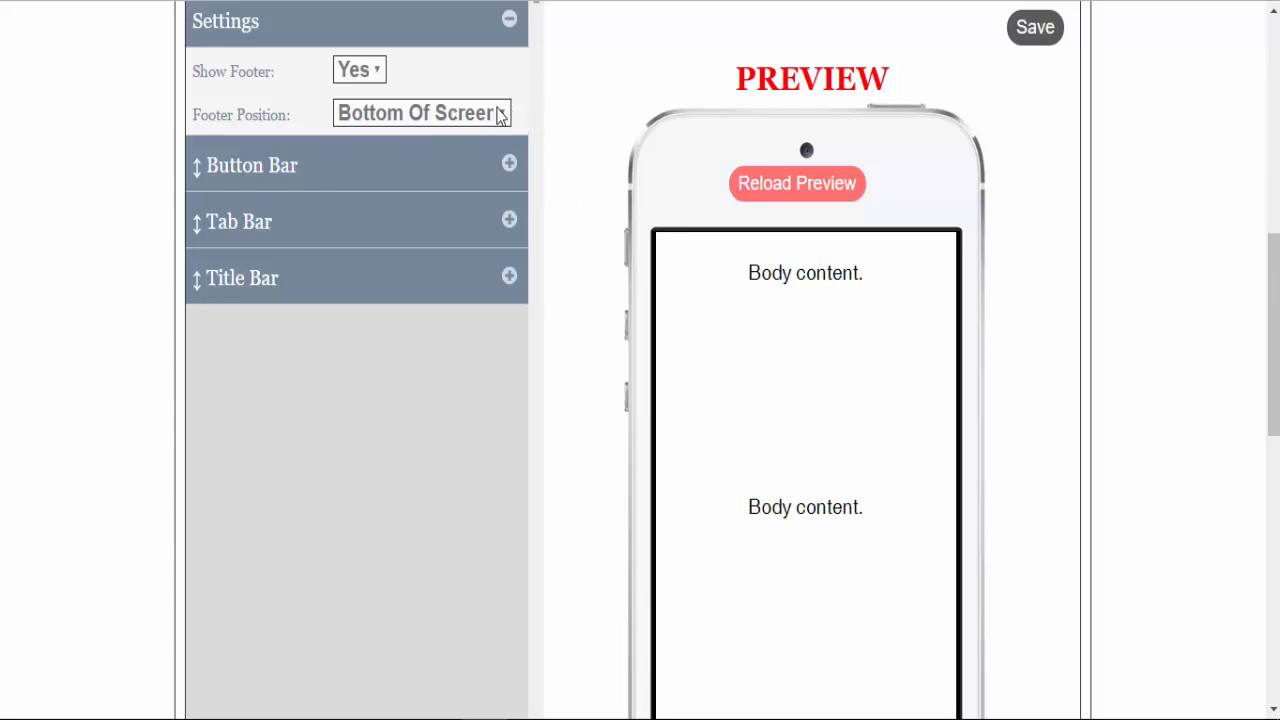
mouse_move(496, 136)
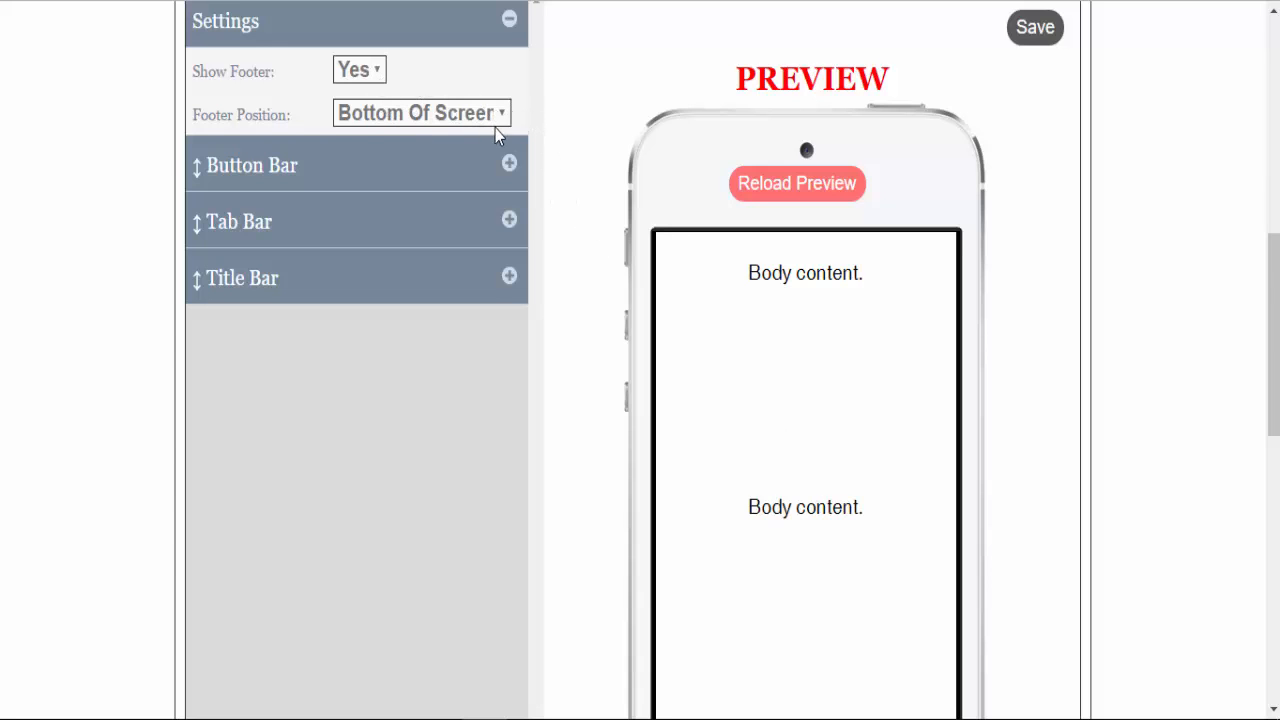
left_click(420, 112)
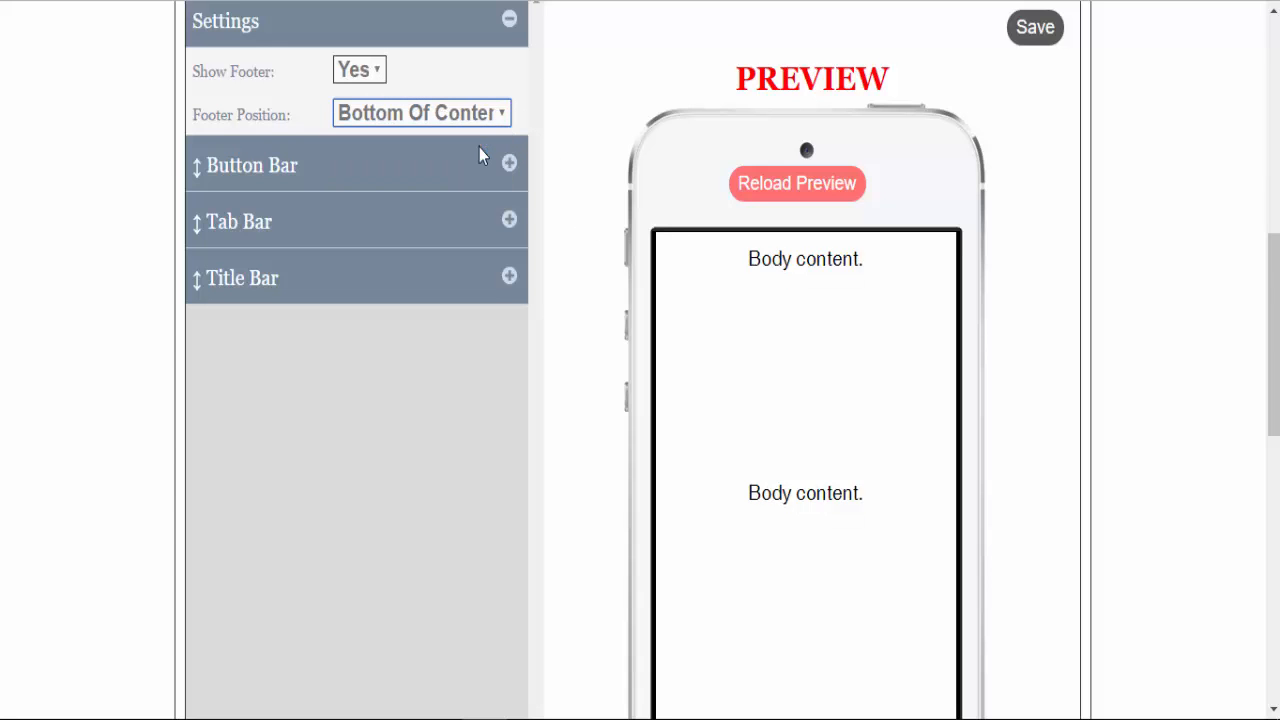
scroll("down", 3)
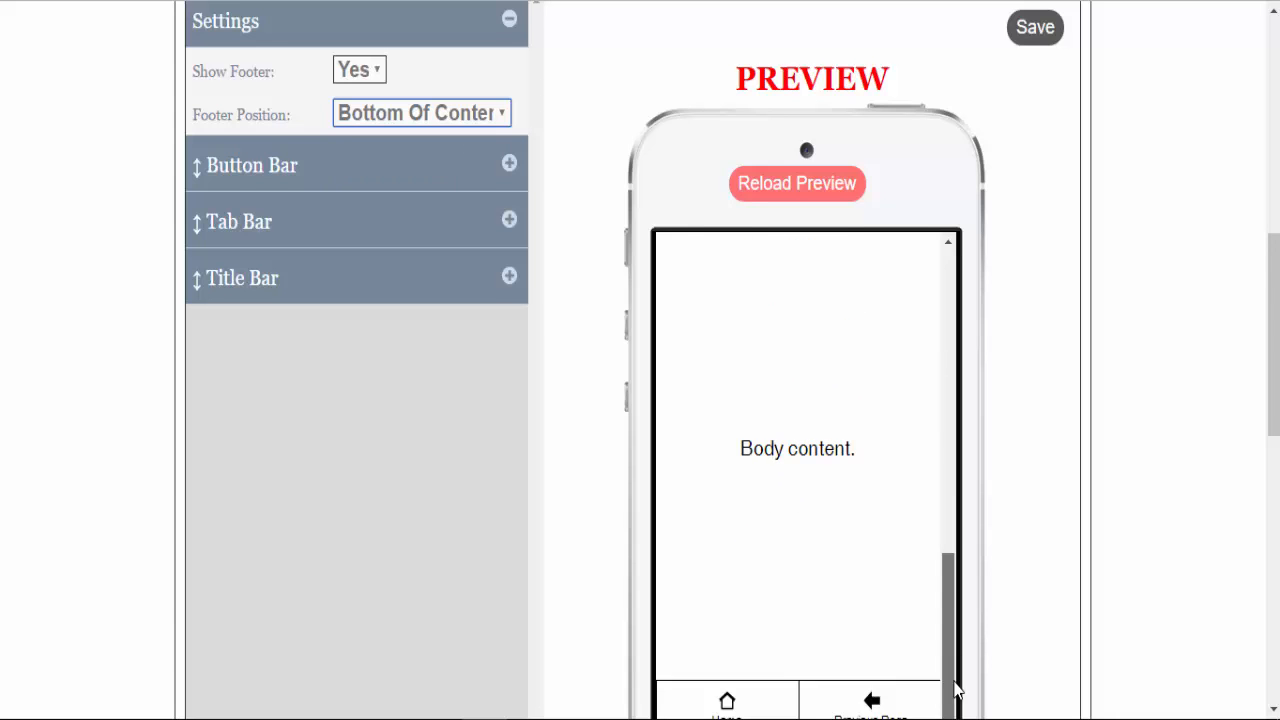
scroll("down", 3)
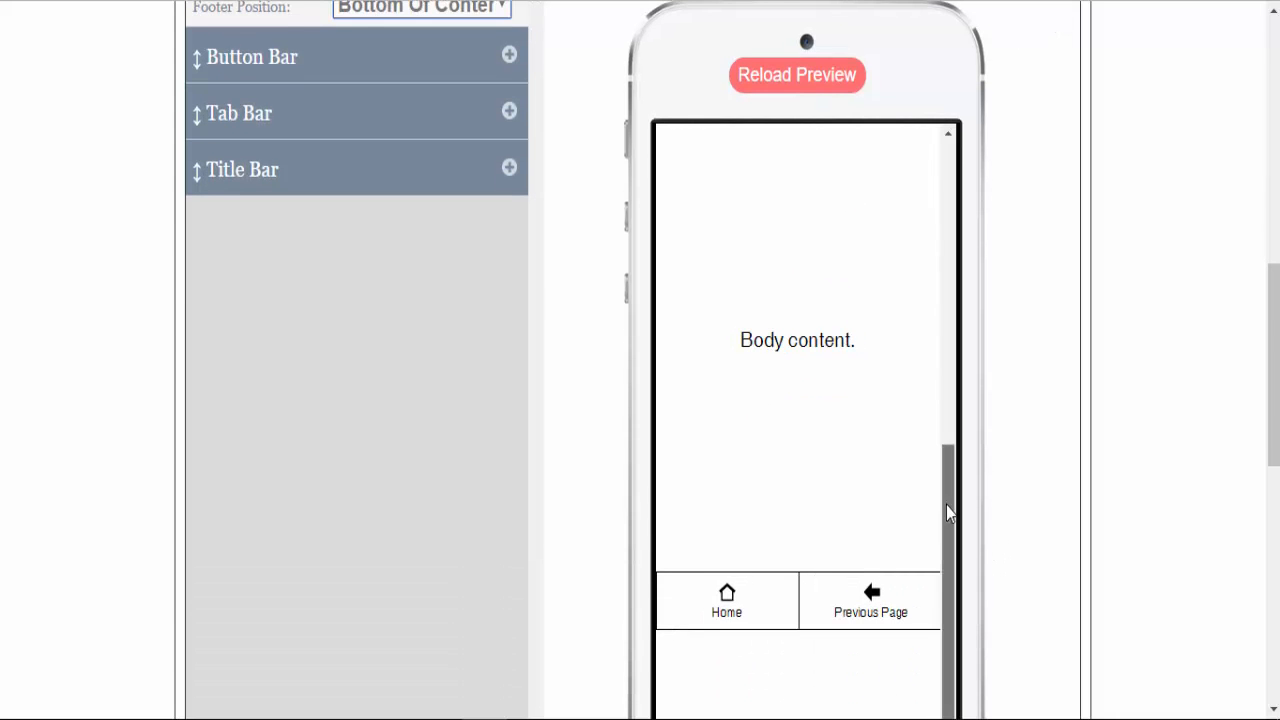
scroll("down", 3)
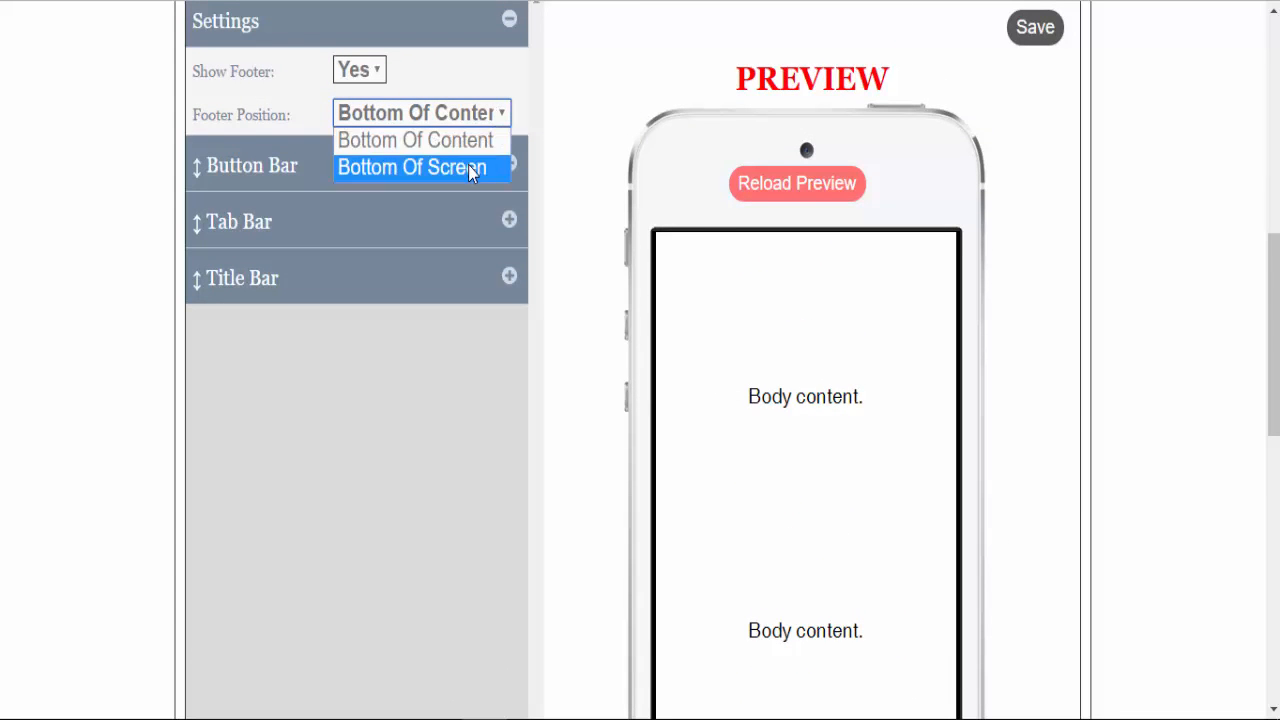
left_click(412, 168)
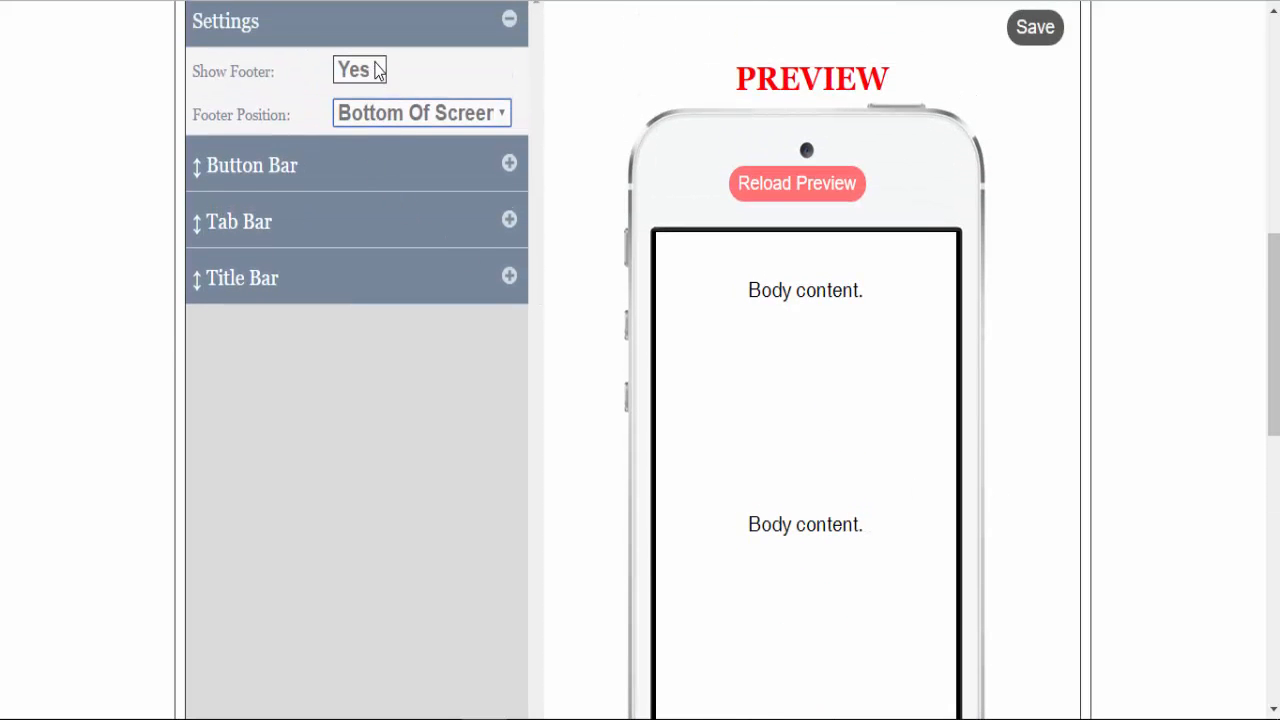
- Try Show Footer at No, then switch it back to Yes
left_click(360, 68)
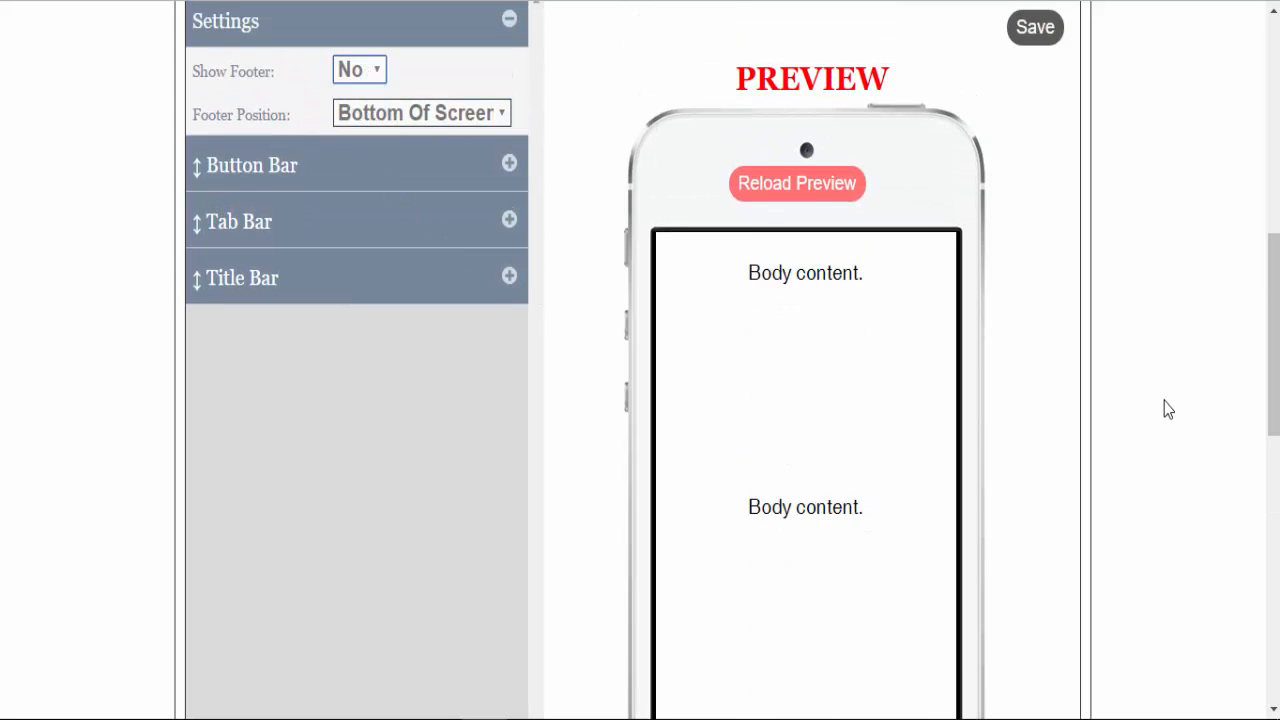
scroll("down", 3)
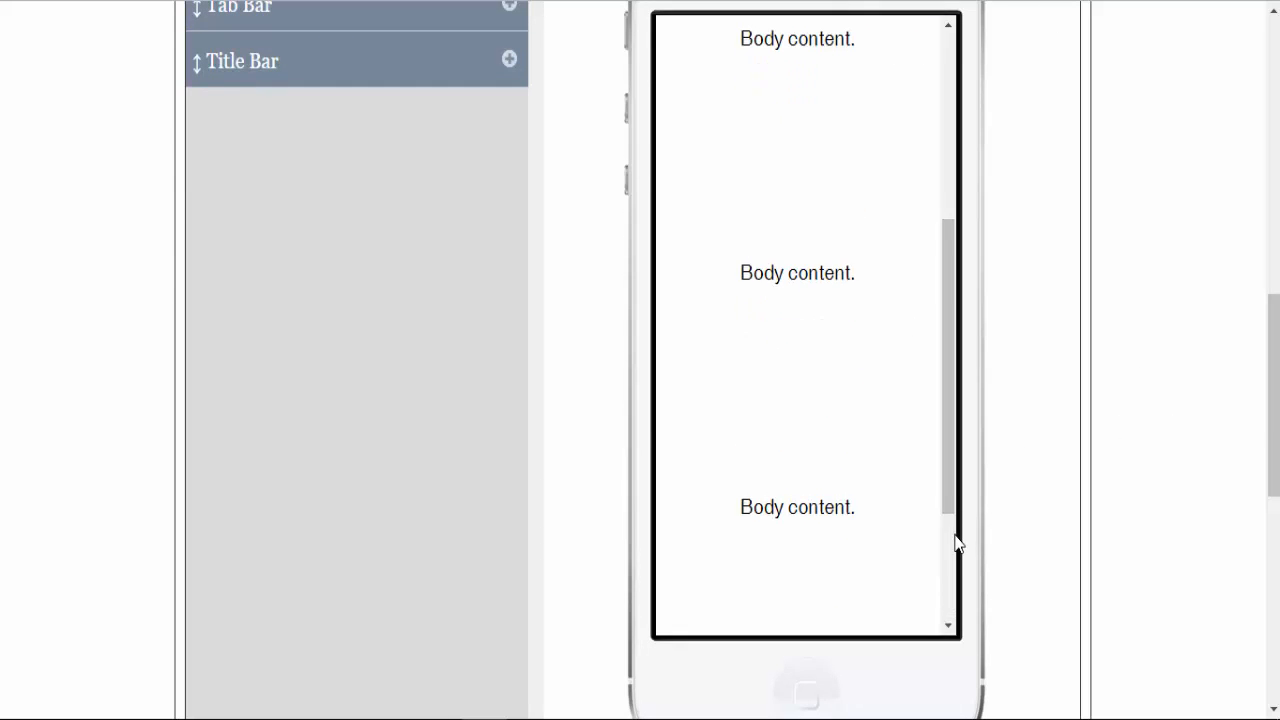
scroll("up", 3)
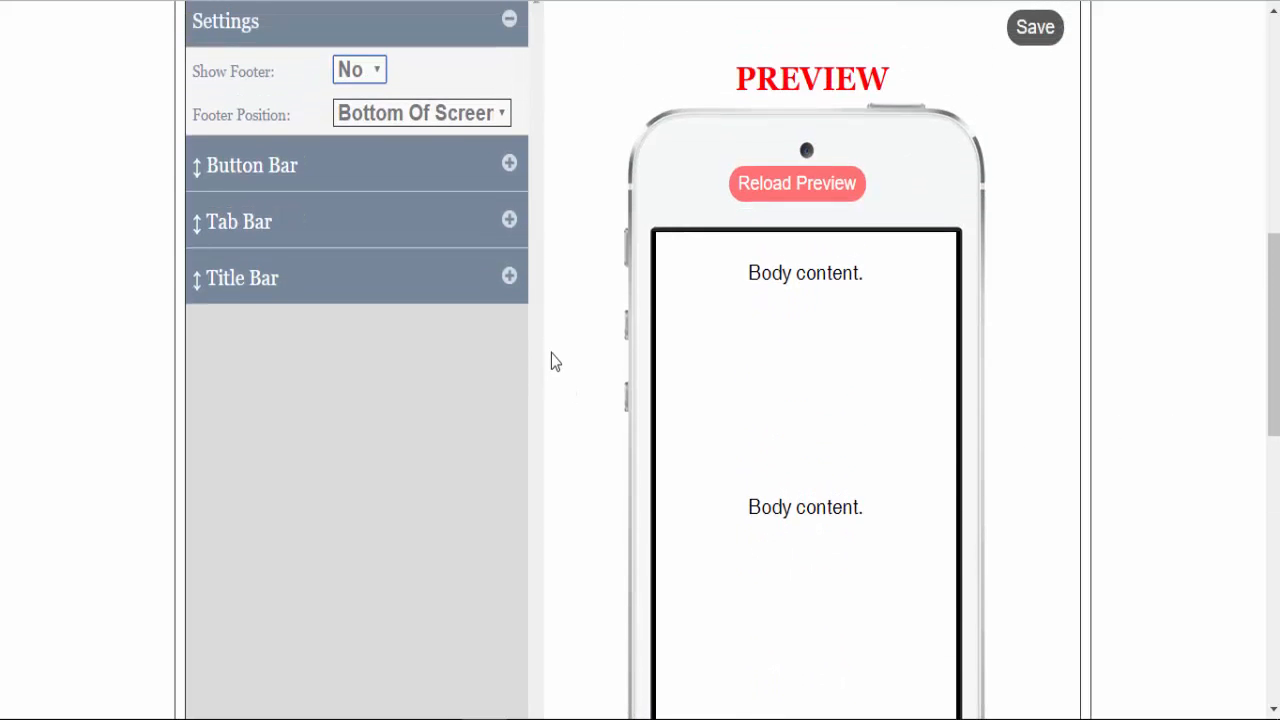
left_click(358, 68)
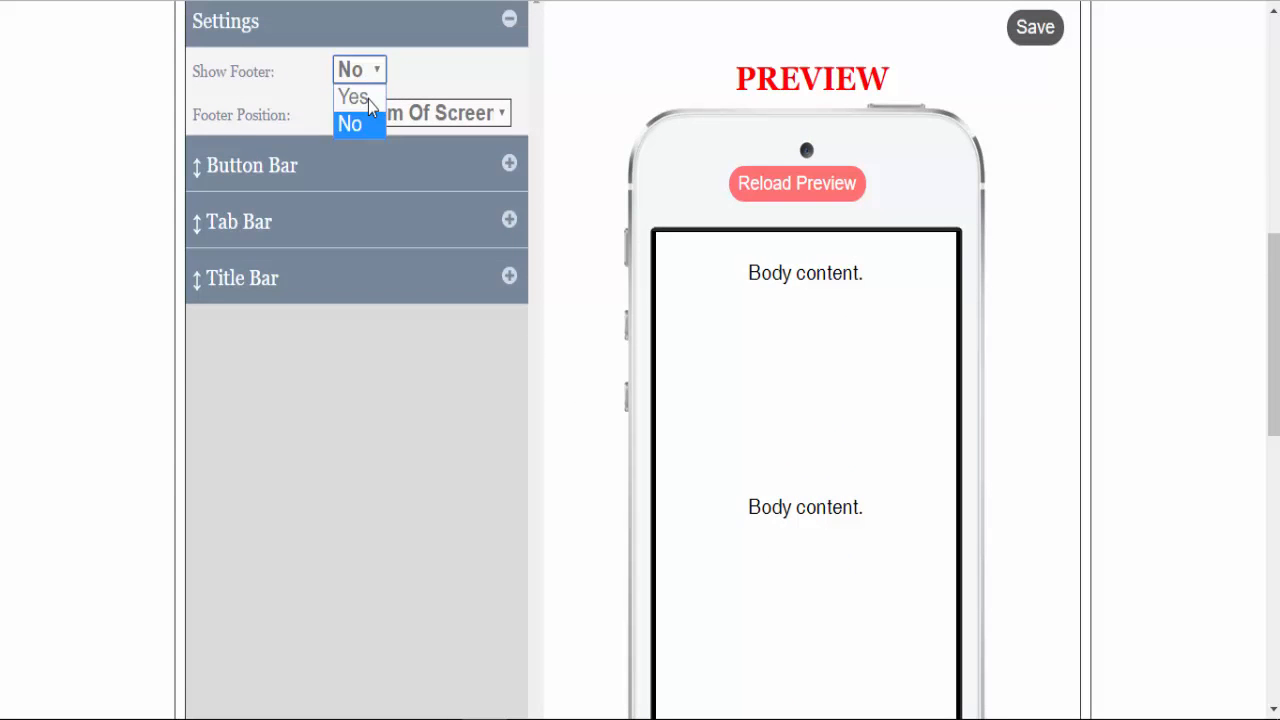
left_click(352, 96)
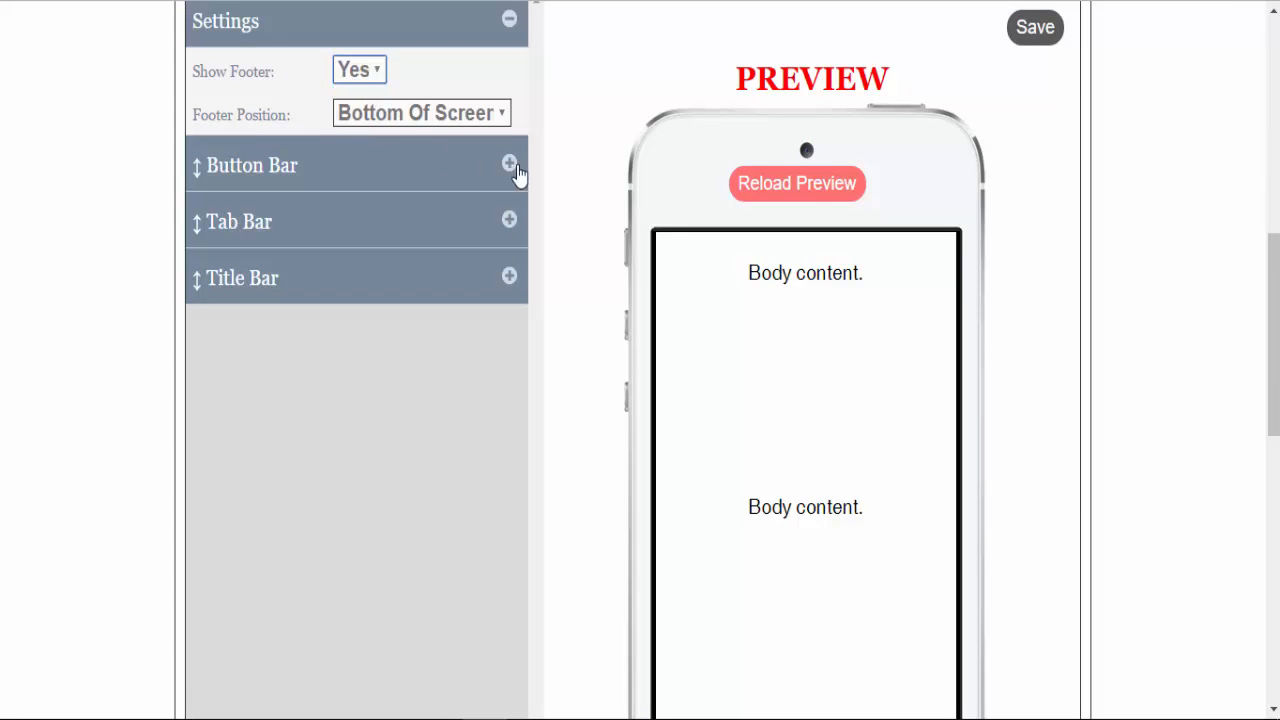
mouse_move(504, 120)
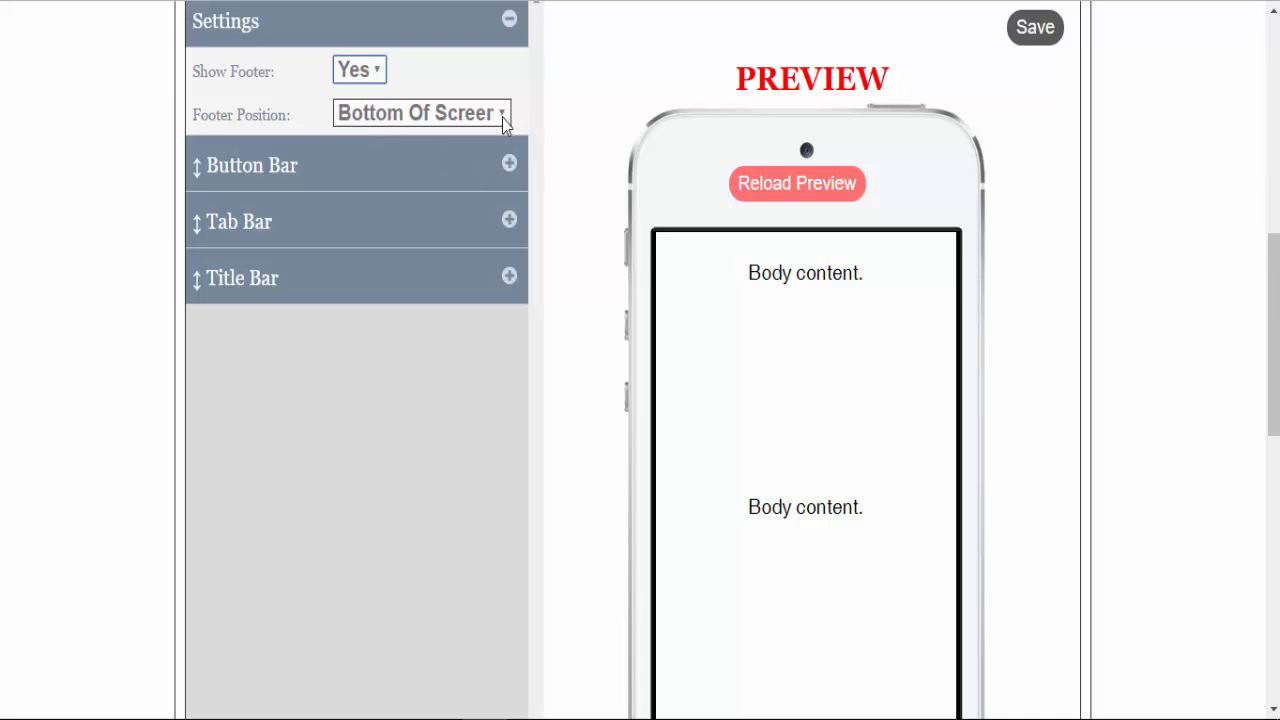
mouse_move(548, 192)
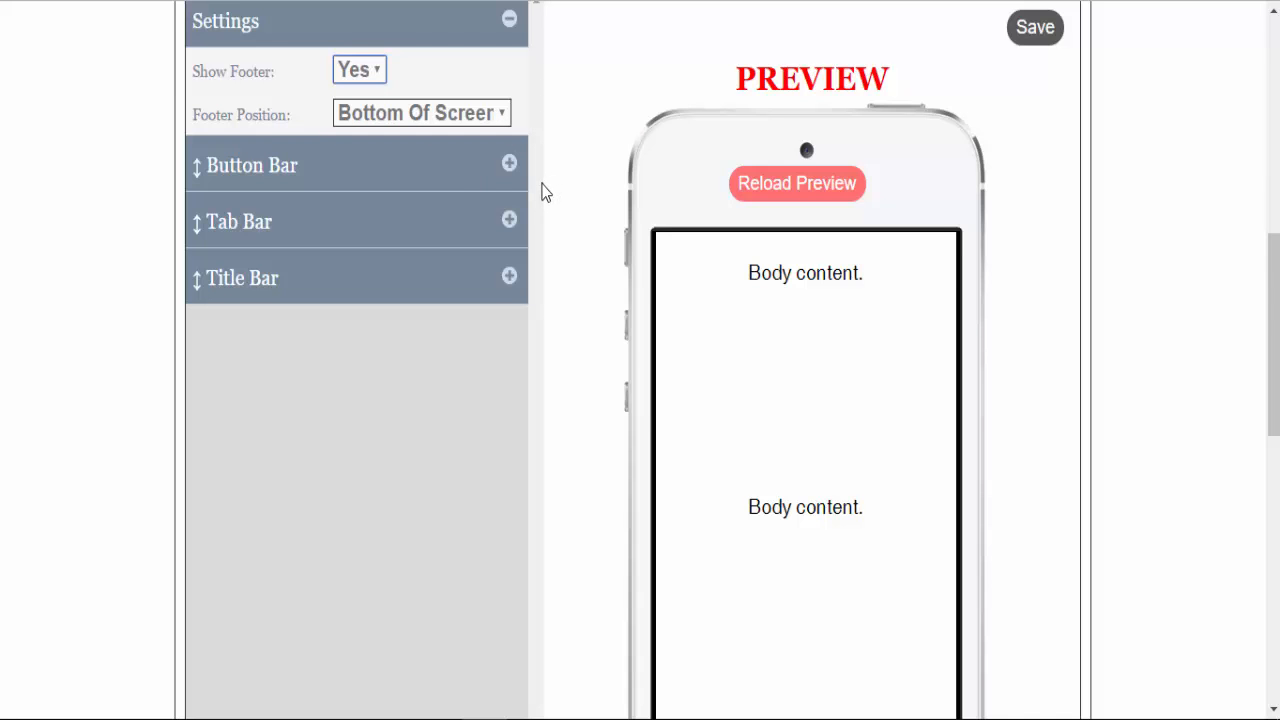
scroll("down", 3)
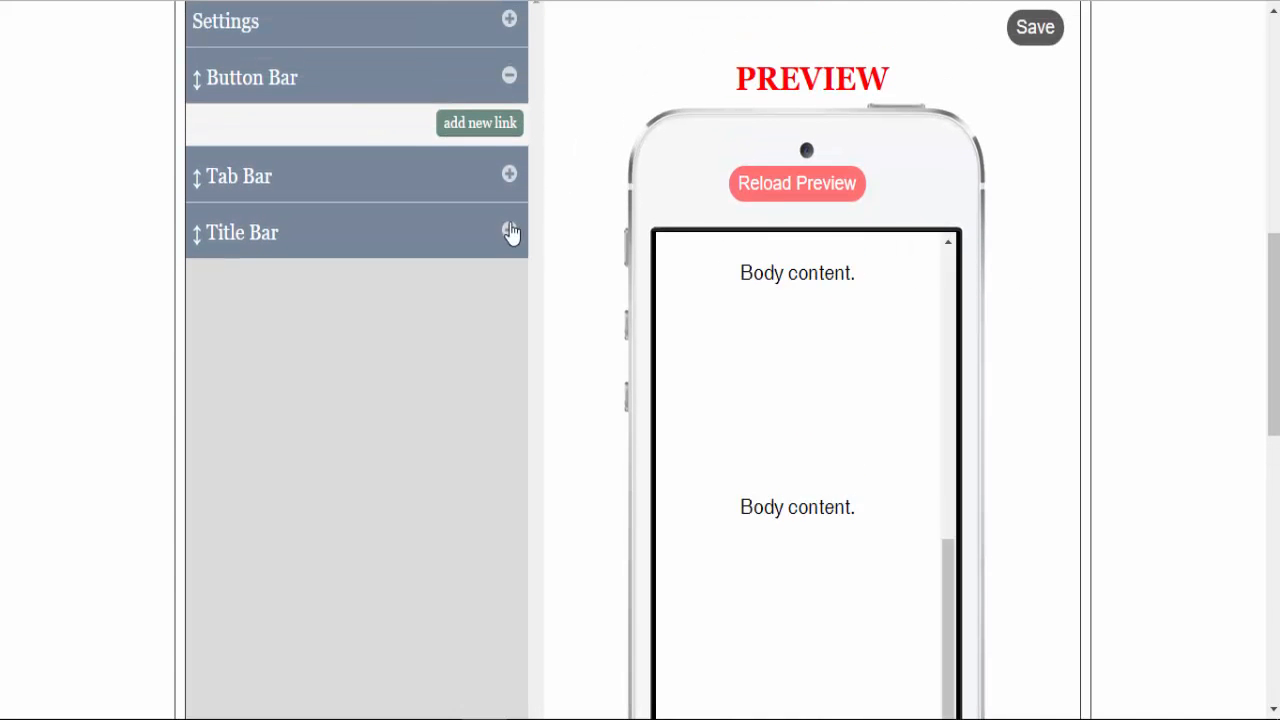
- Add a Shopping Cart button linking to the Shopping Cart page with an icon
left_click(480, 122)
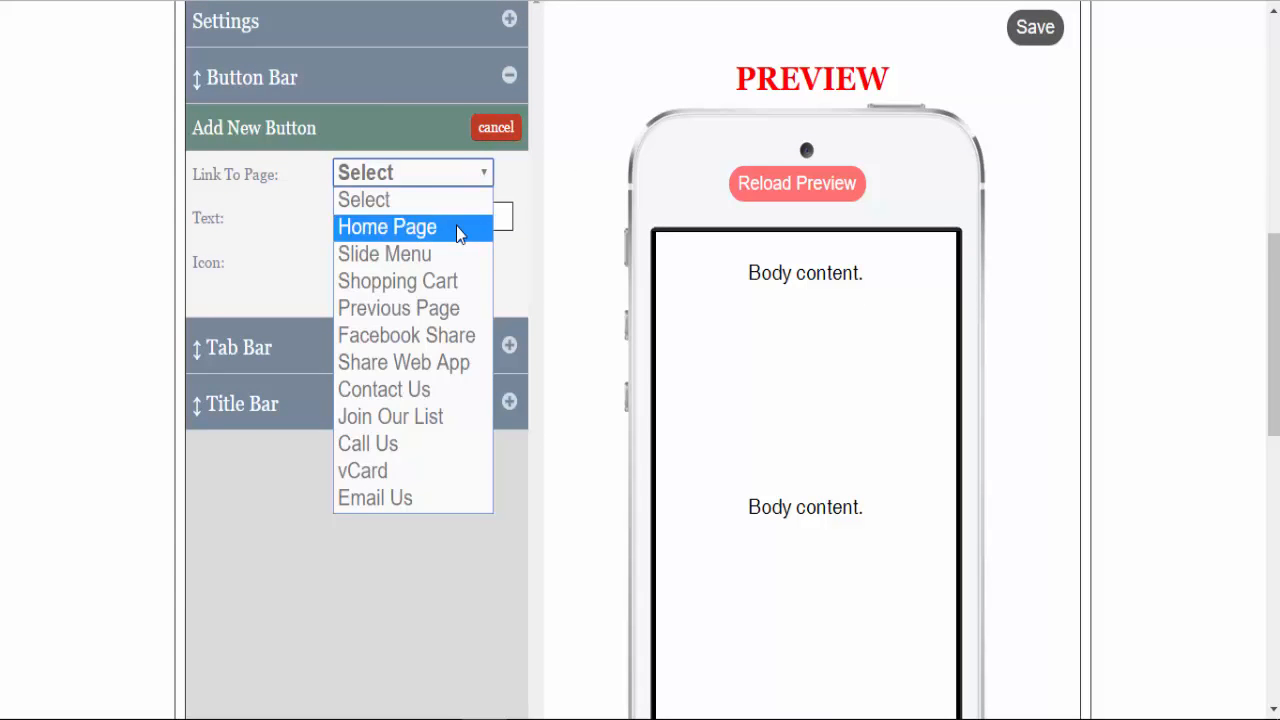
left_click(388, 228)
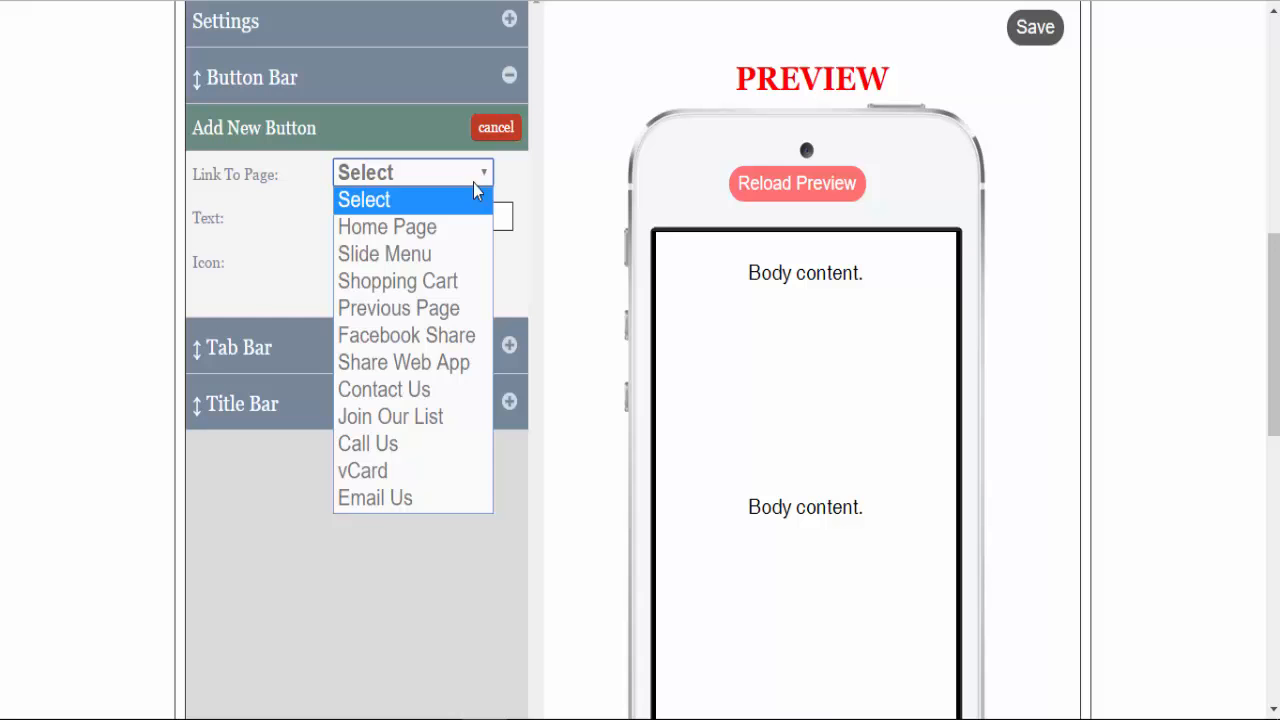
left_click(396, 280)
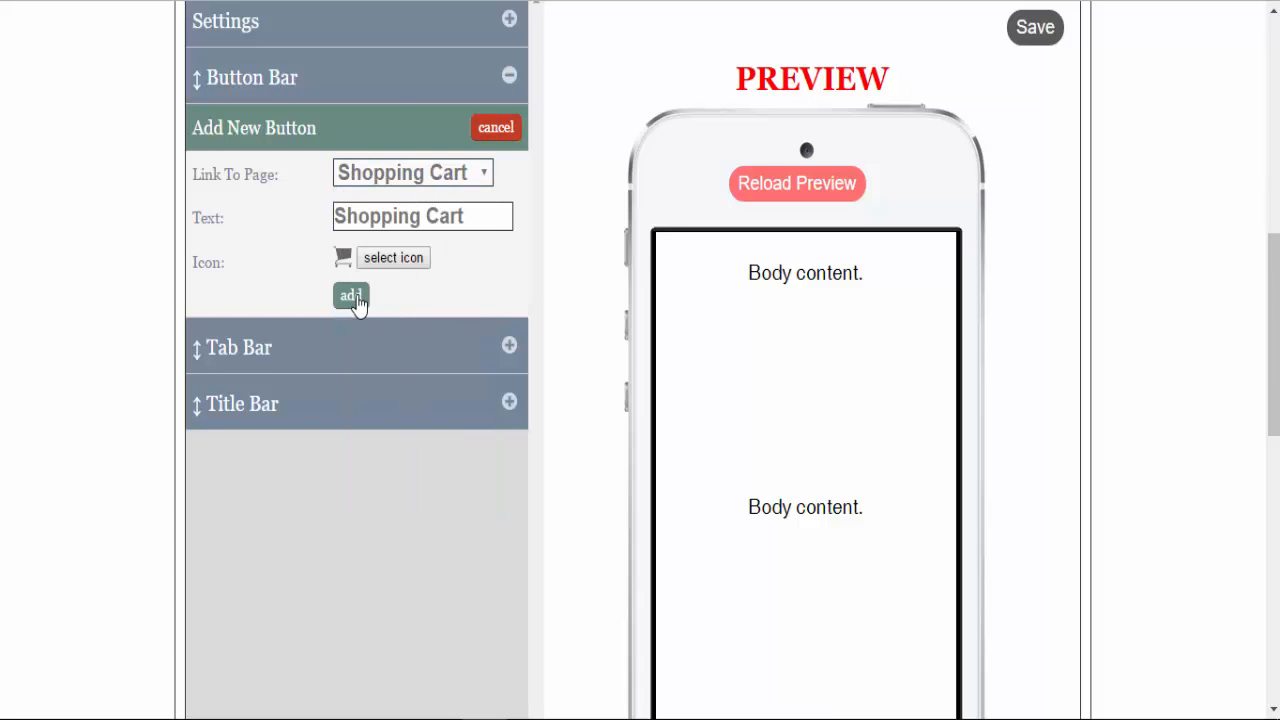
left_click(352, 296)
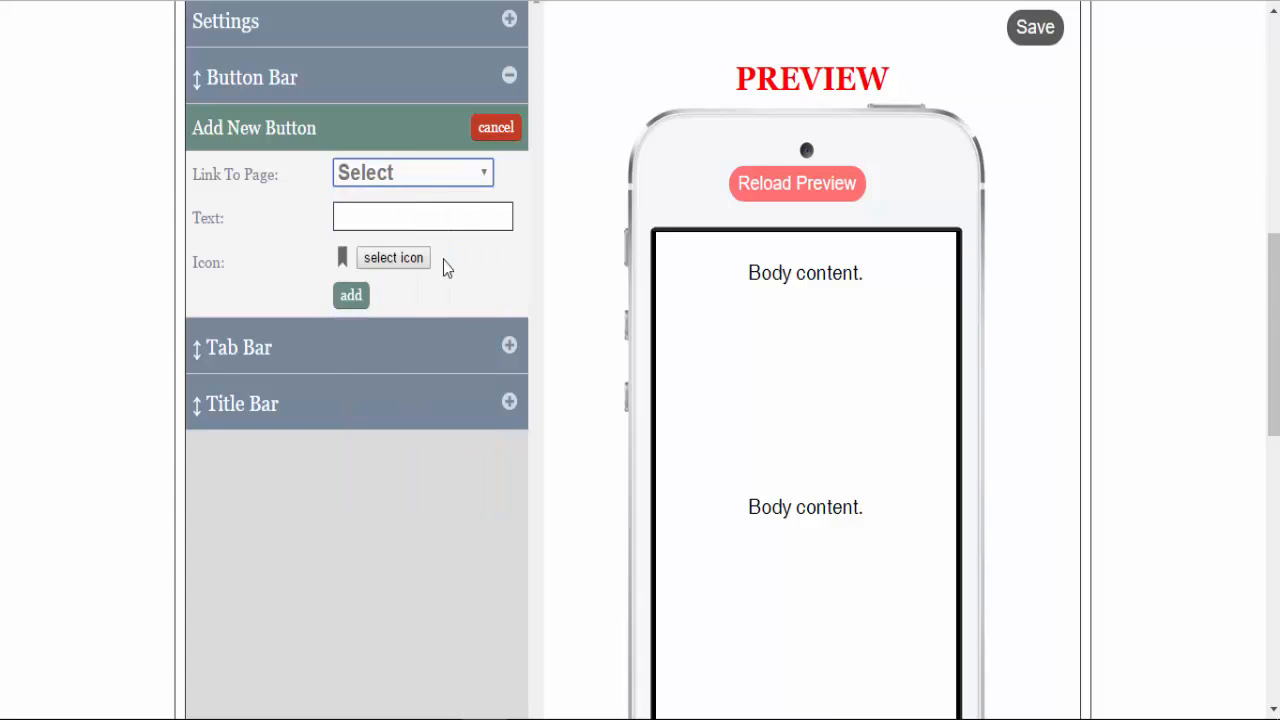
left_click(496, 128)
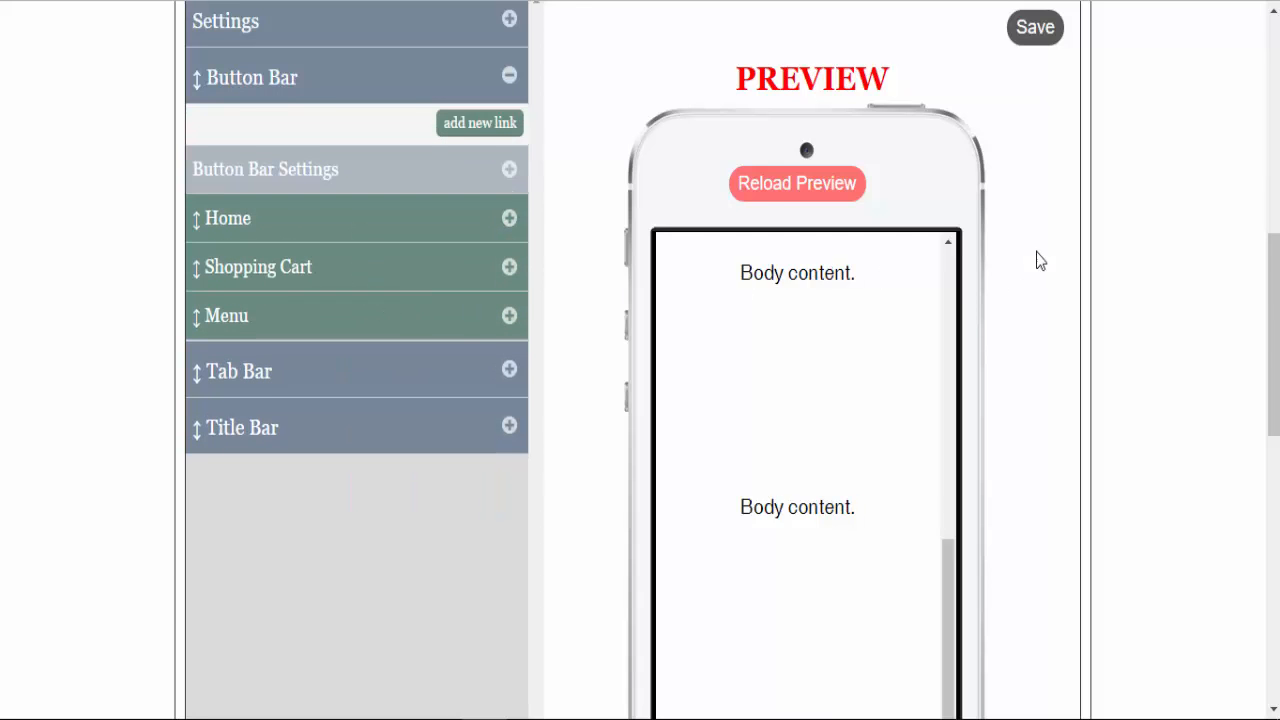
scroll("down", 3)
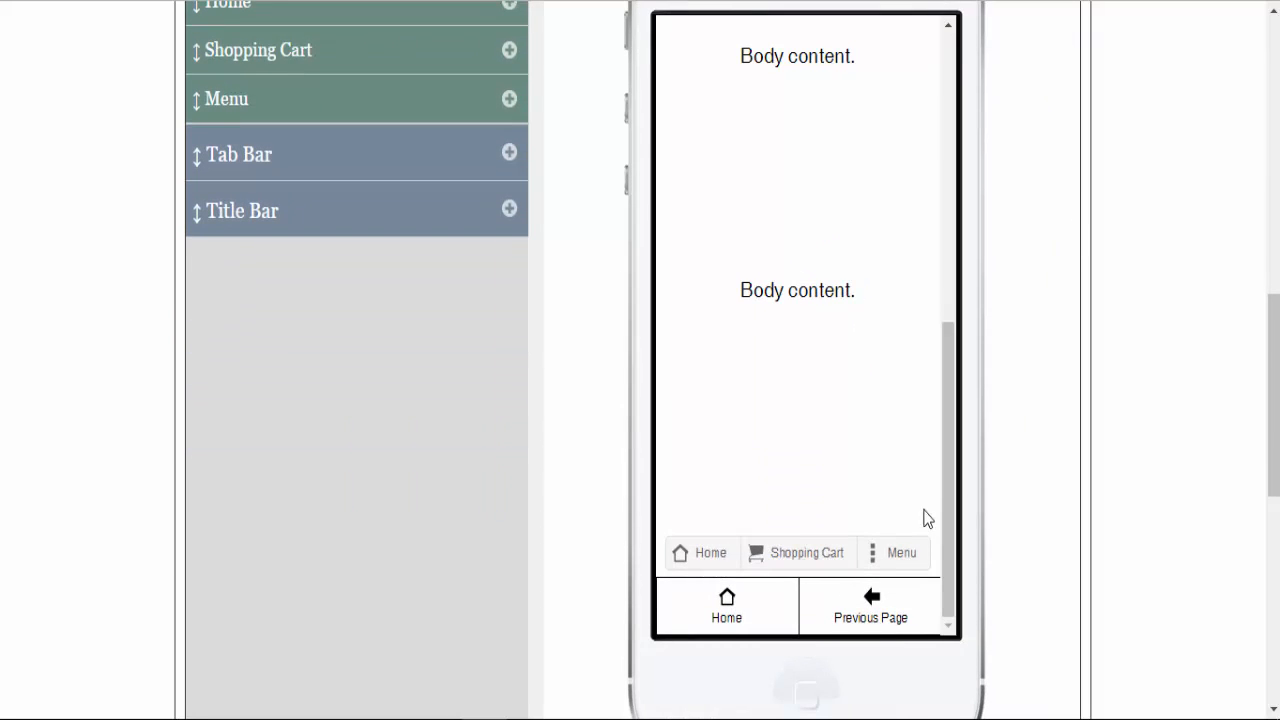
scroll("up", 3)
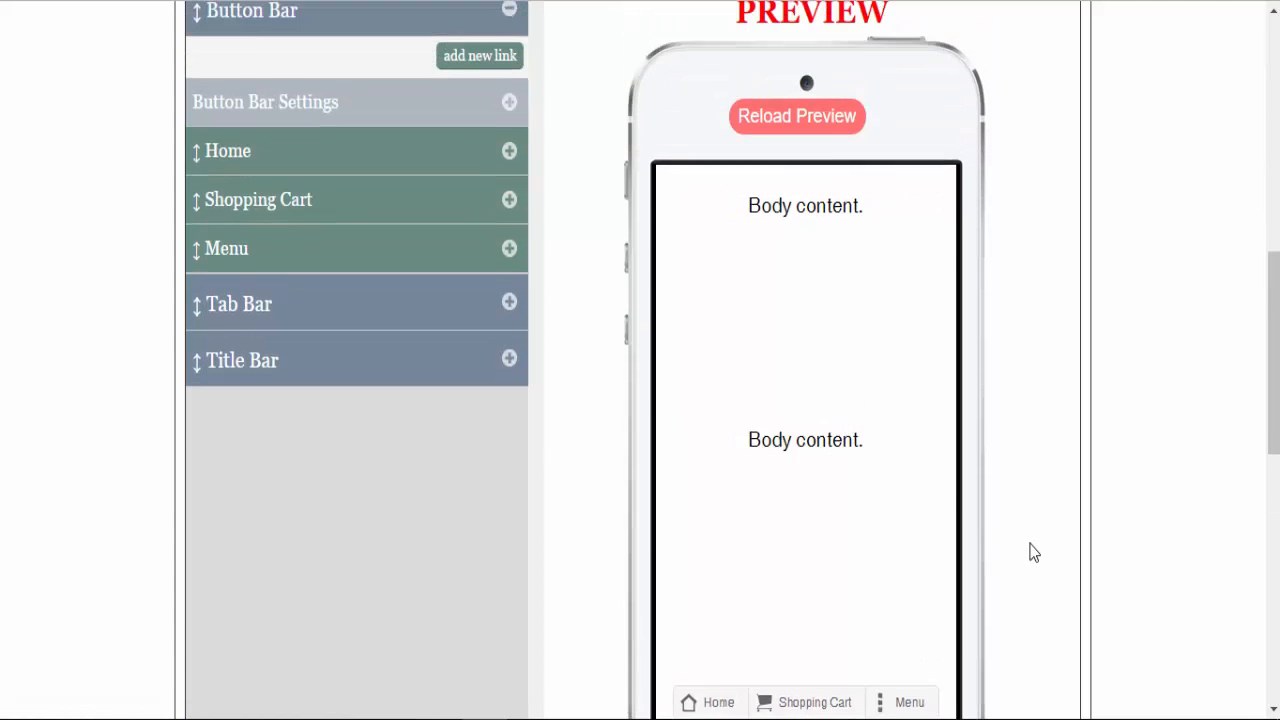
- Remove the Home and Menu links from the button bar, confirming with 'yes remove'
left_click(508, 152)
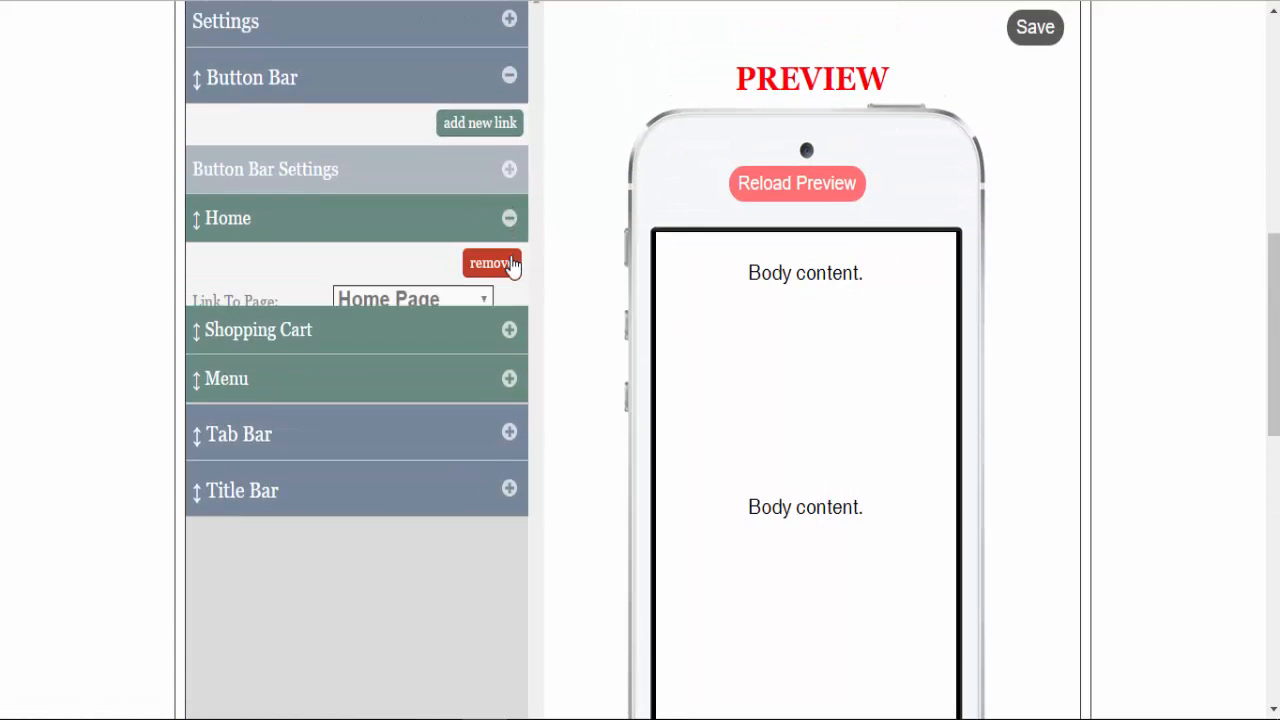
left_click(492, 264)
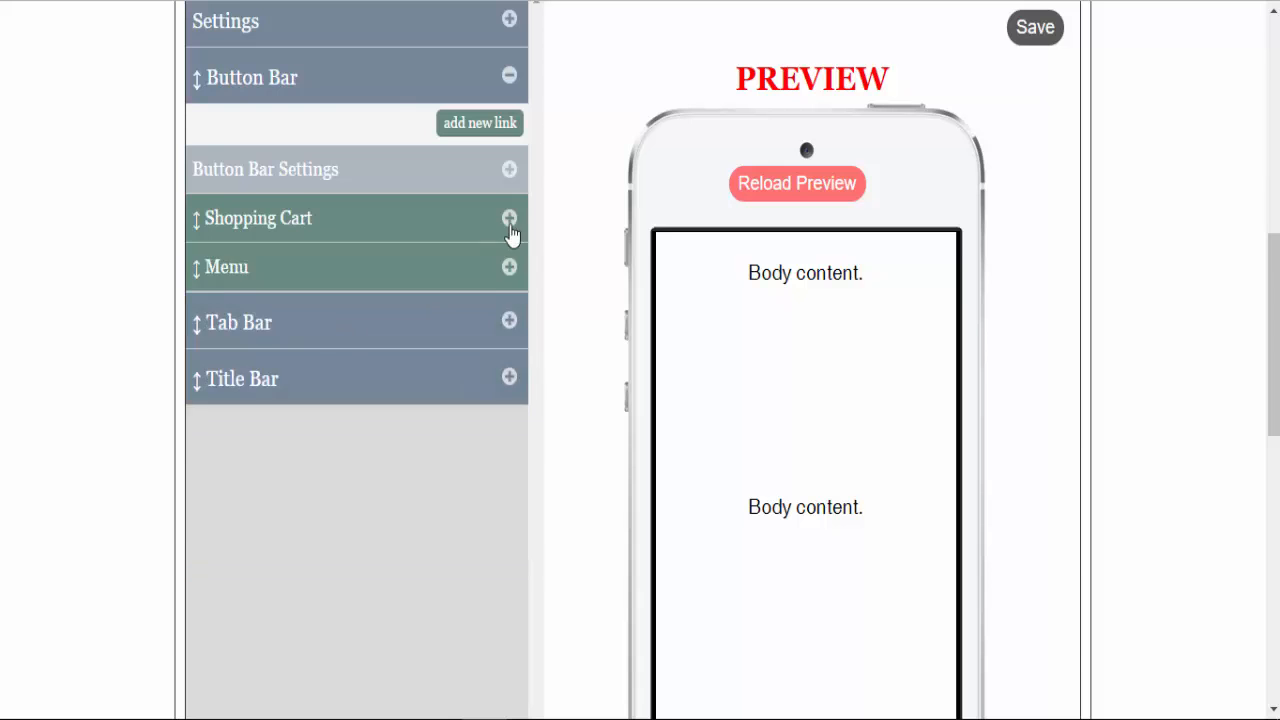
left_click(508, 218)
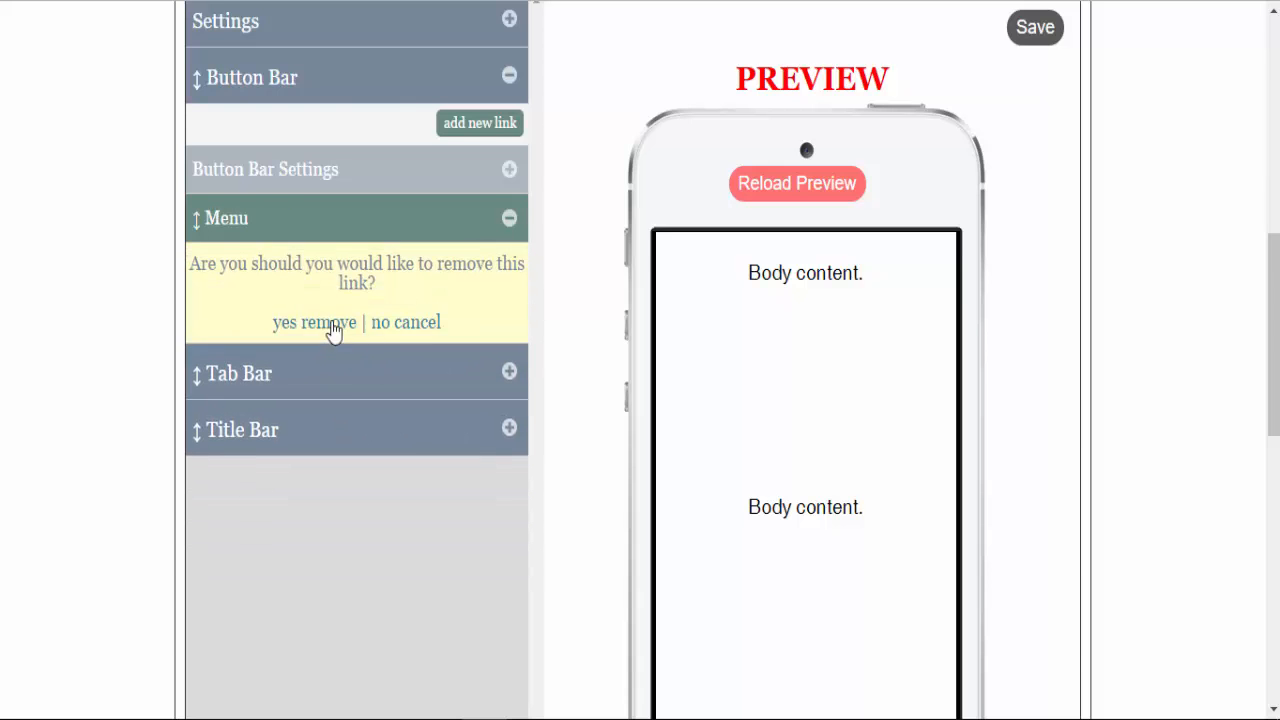
left_click(314, 322)
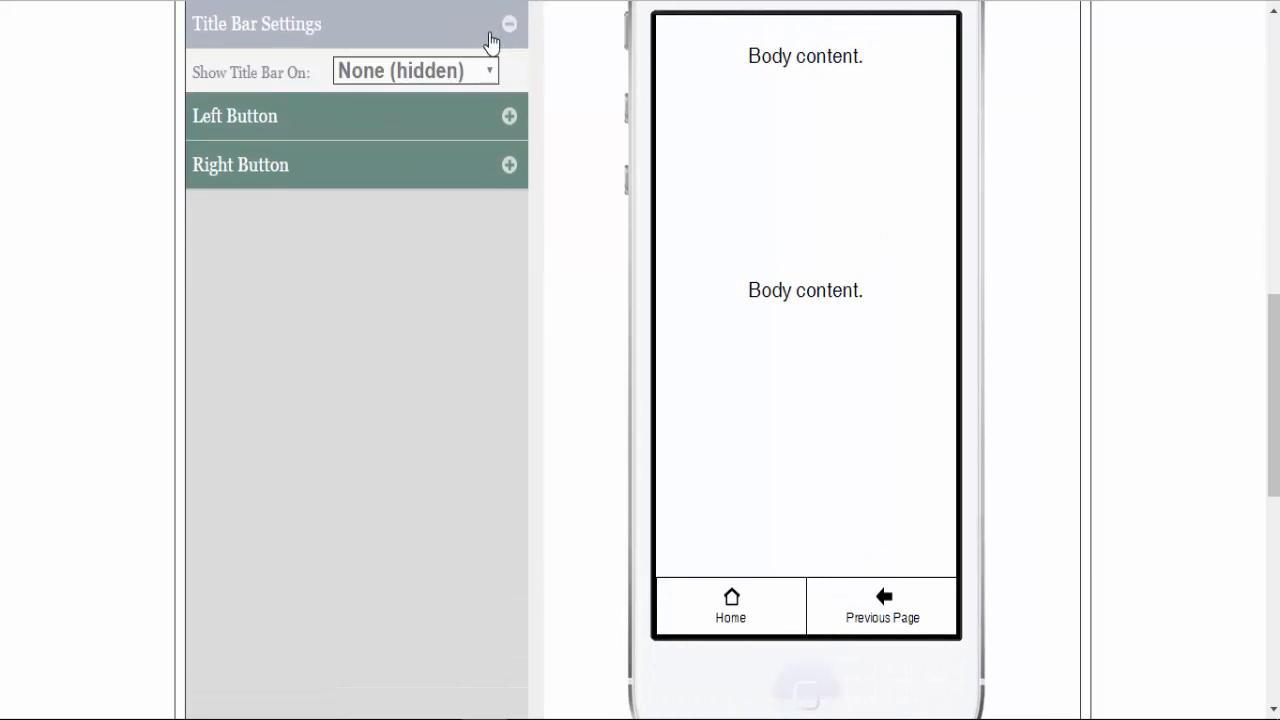
- Show the title bar on All Pages and try Text Only buttons
left_click(414, 70)
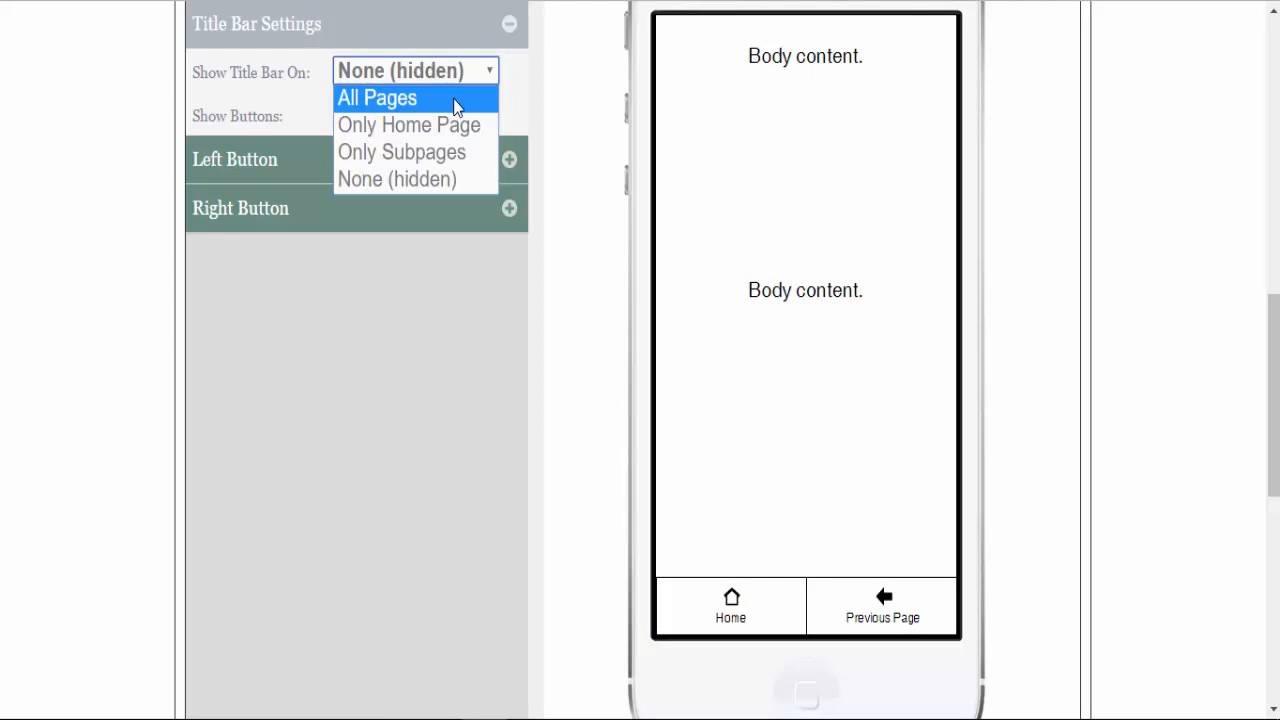
mouse_move(452, 124)
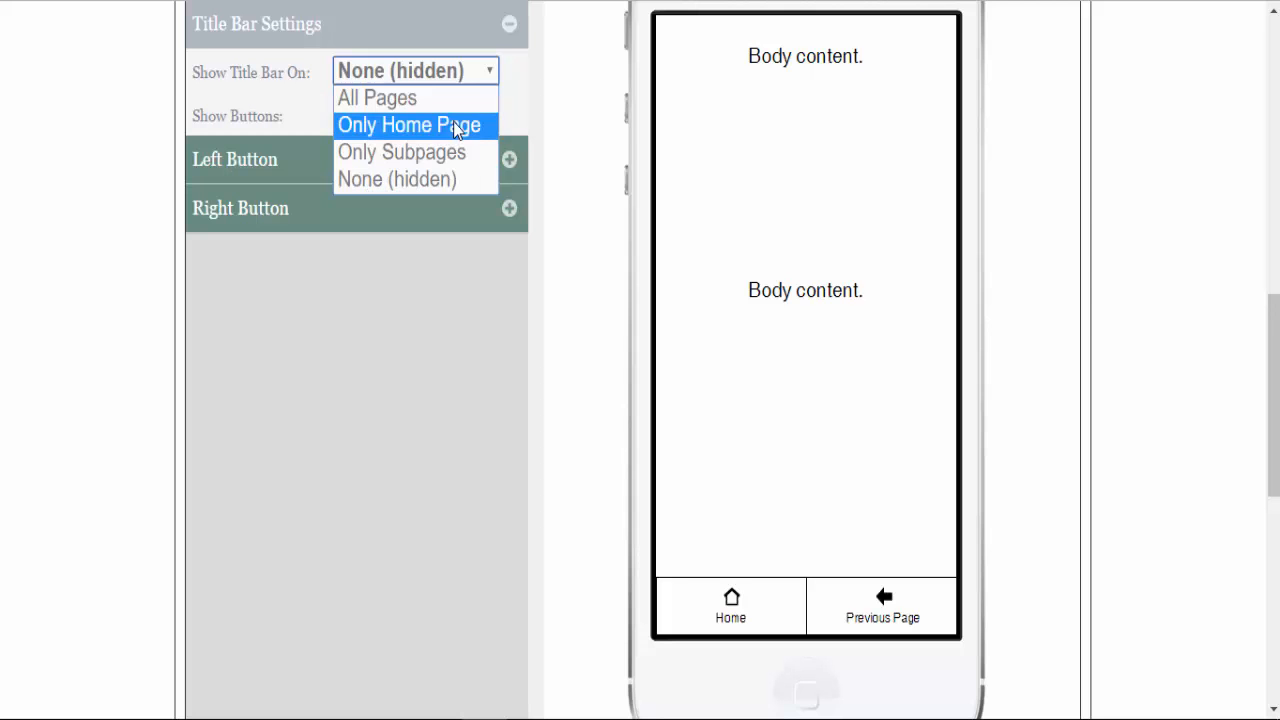
mouse_move(416, 180)
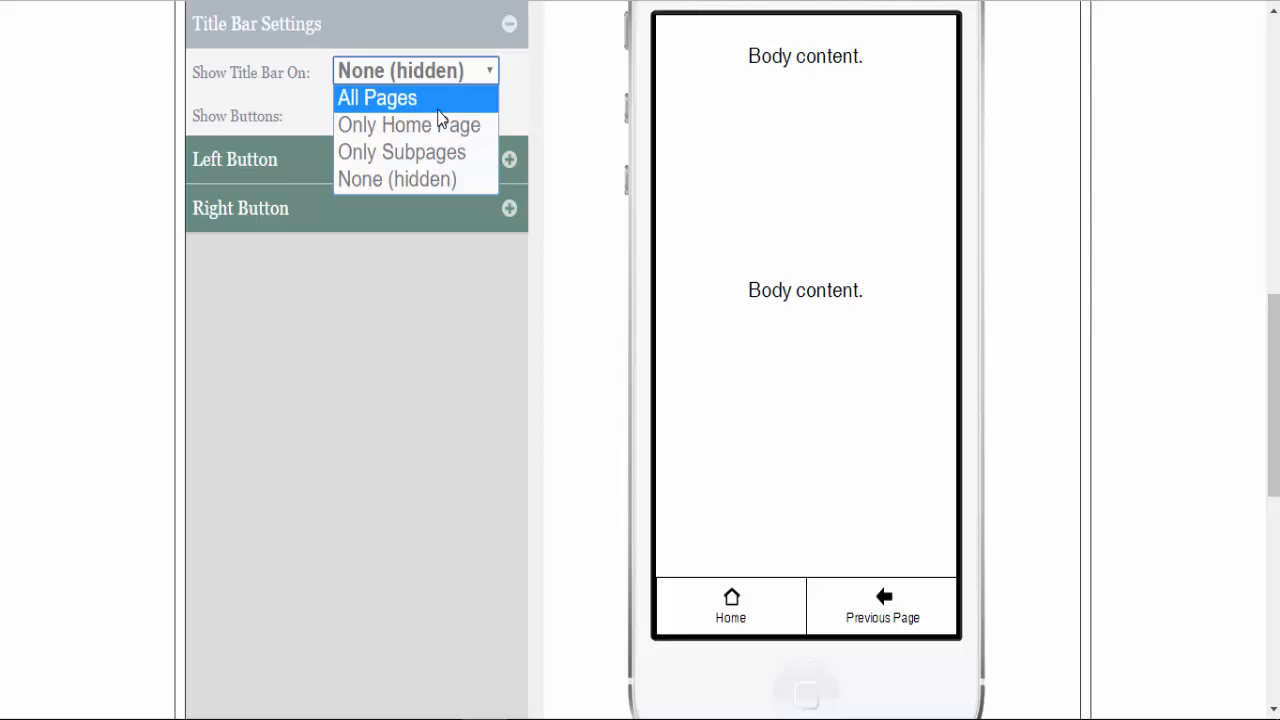
left_click(376, 96)
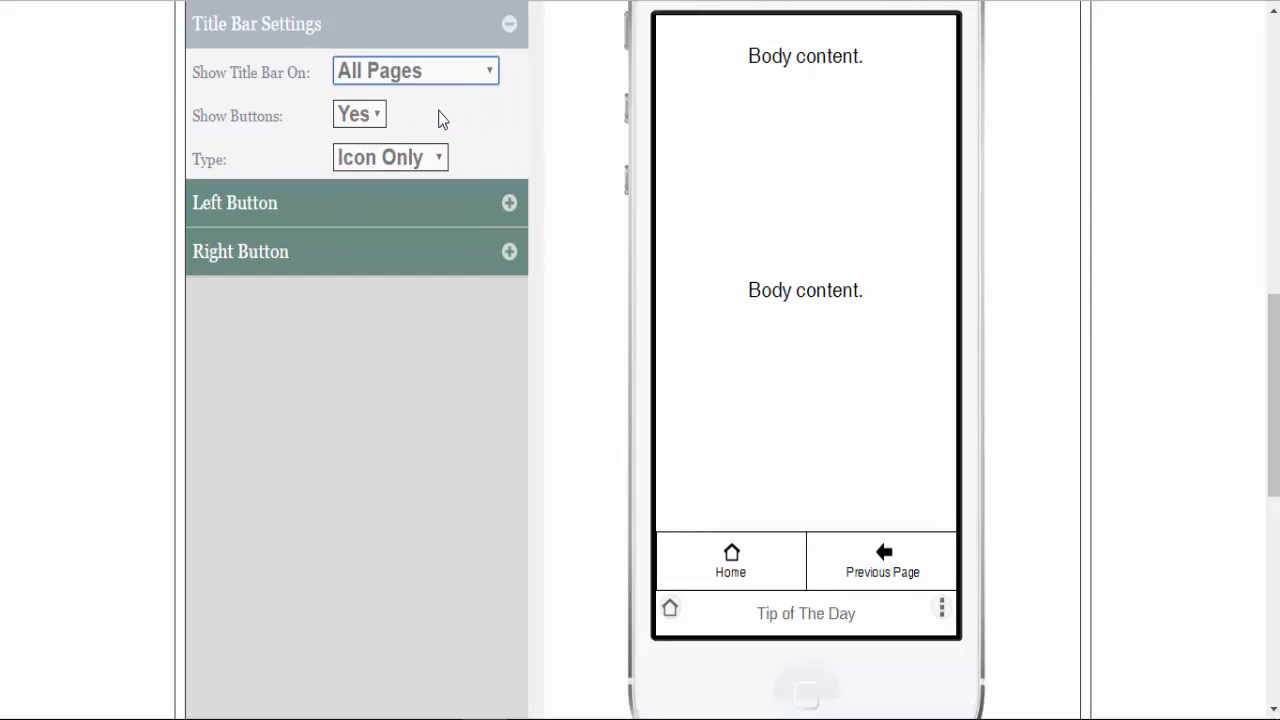
mouse_move(538, 276)
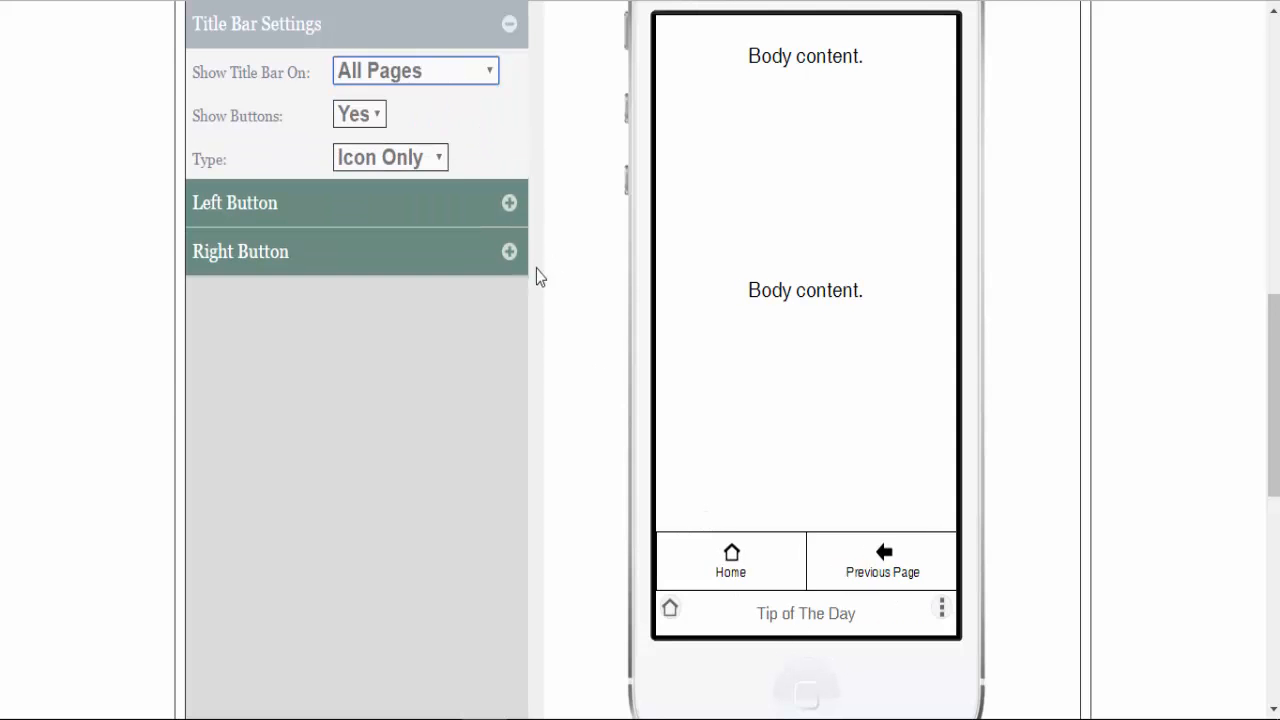
left_click(390, 156)
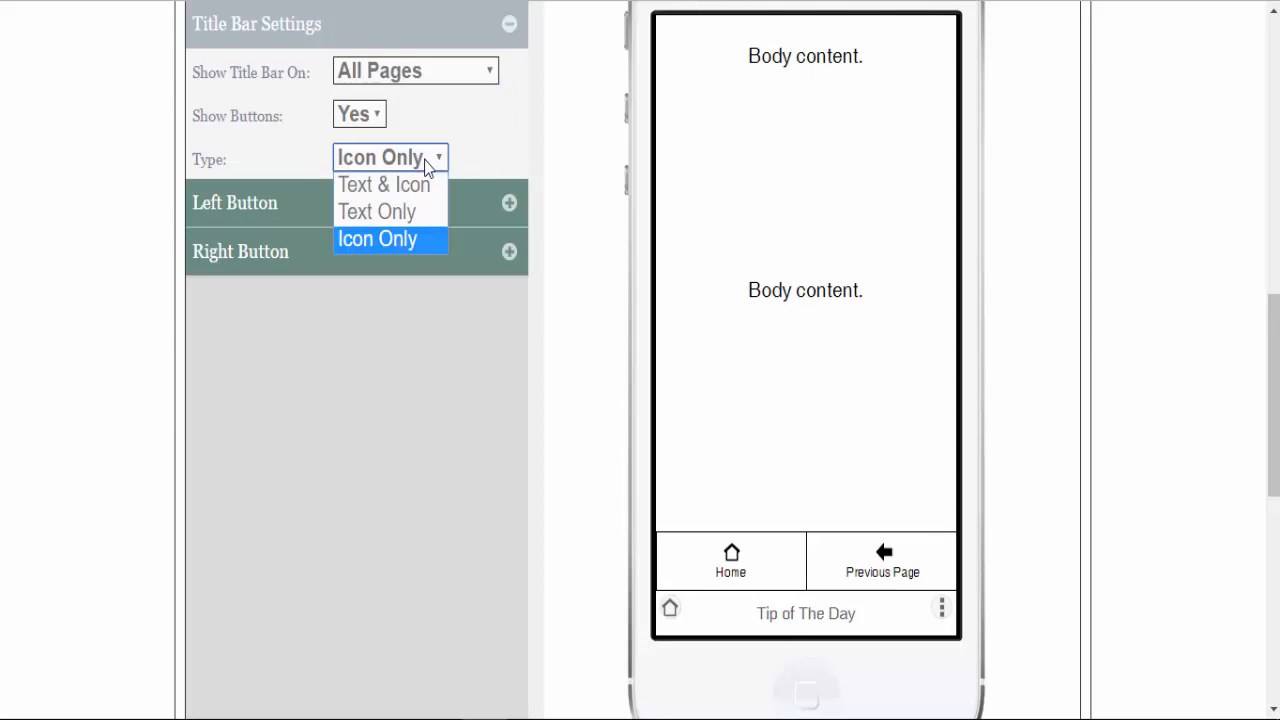
mouse_move(376, 212)
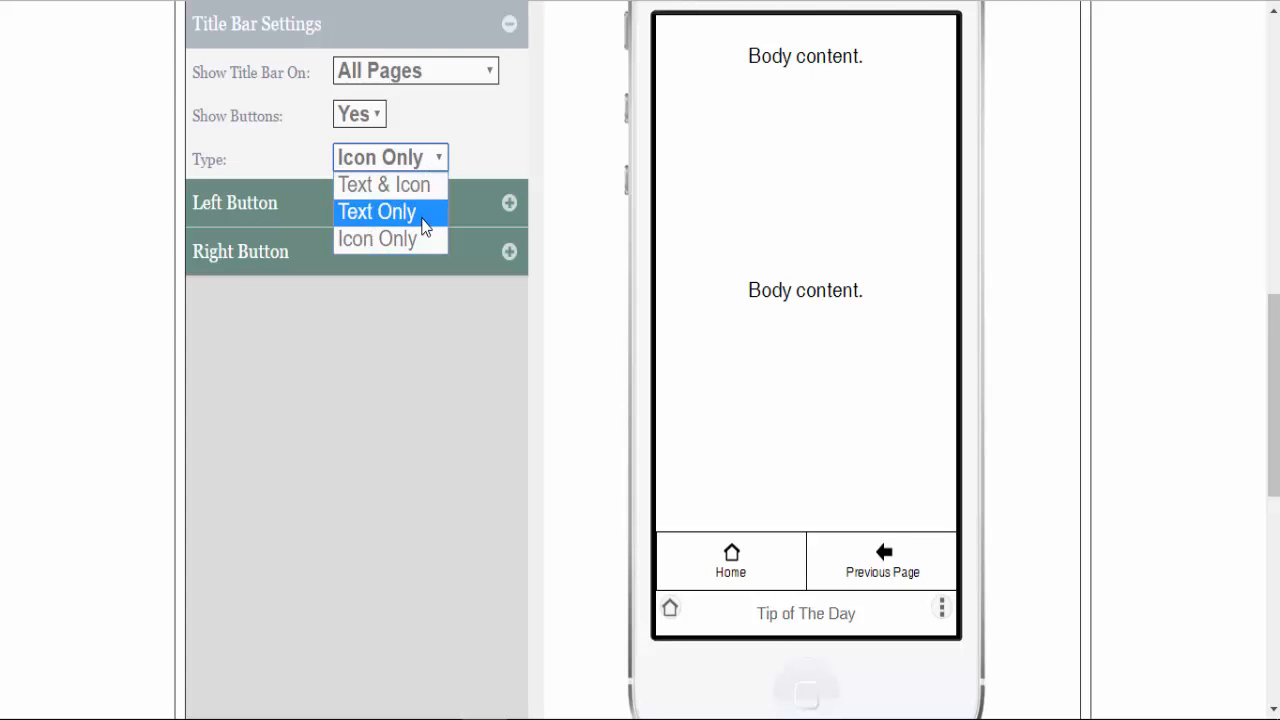
left_click(376, 212)
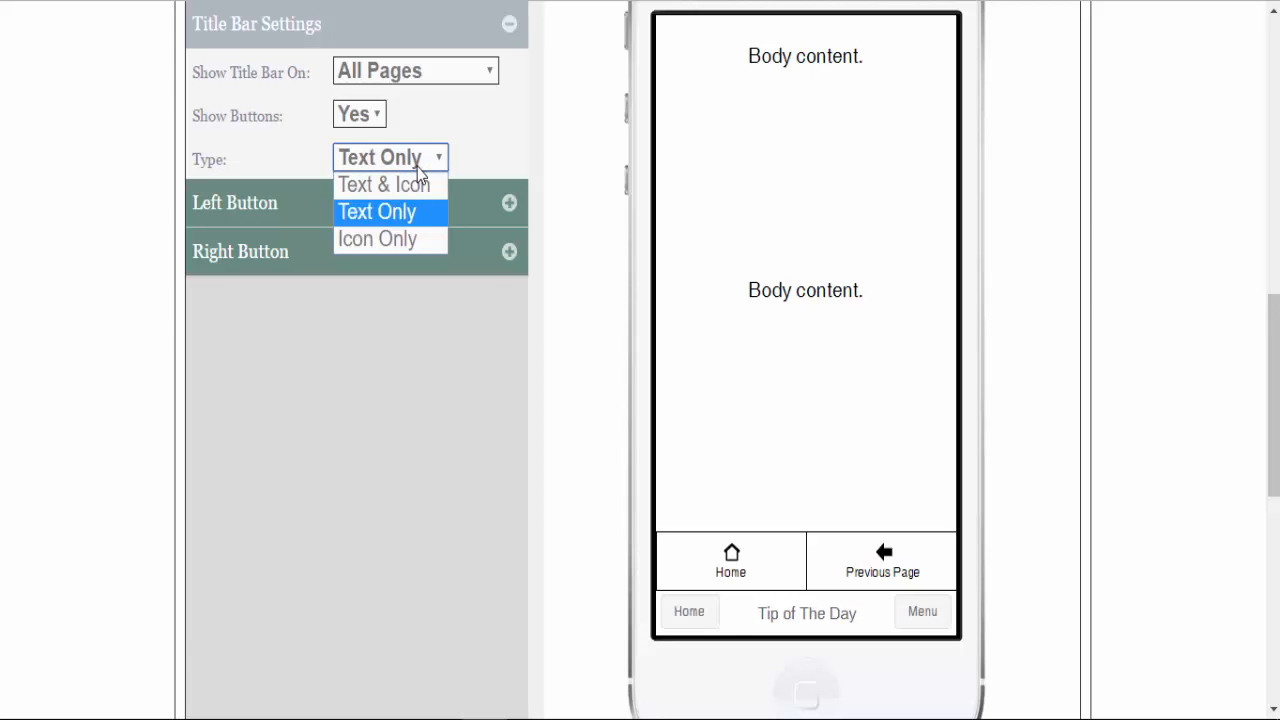
- Try Text & Icon buttons, then set Show Buttons to No
left_click(384, 184)
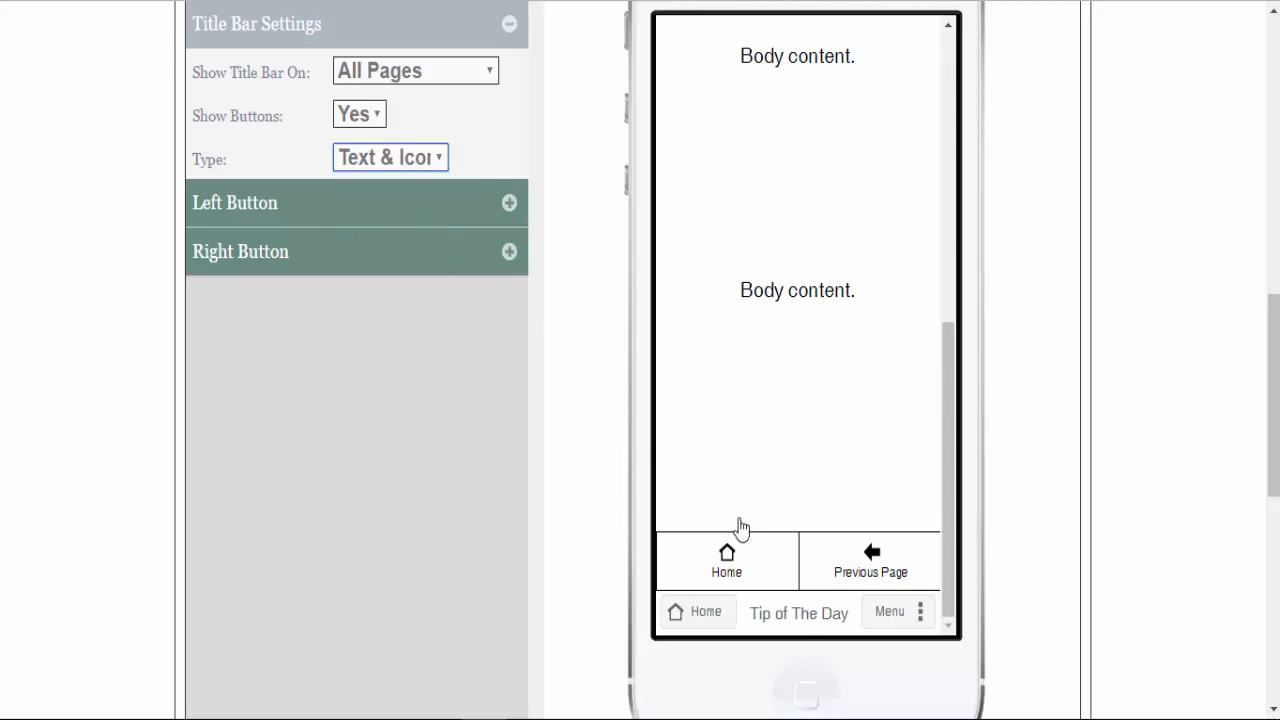
left_click(390, 156)
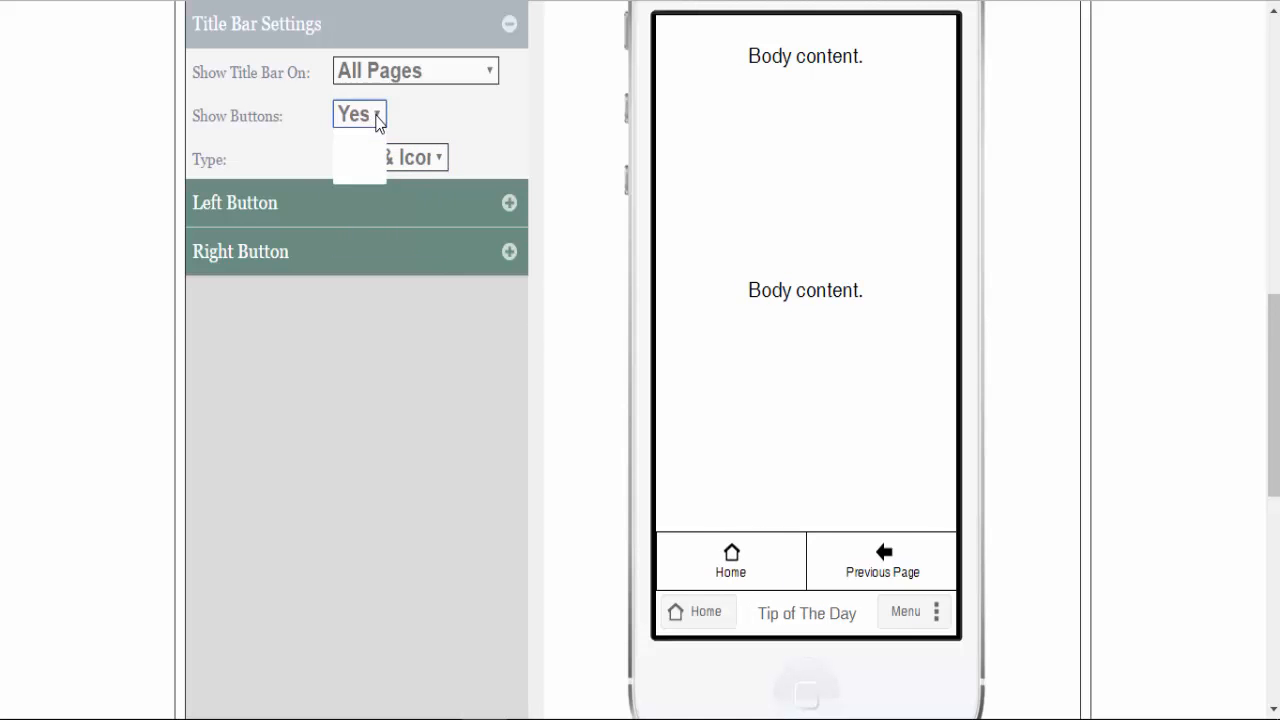
left_click(356, 112)
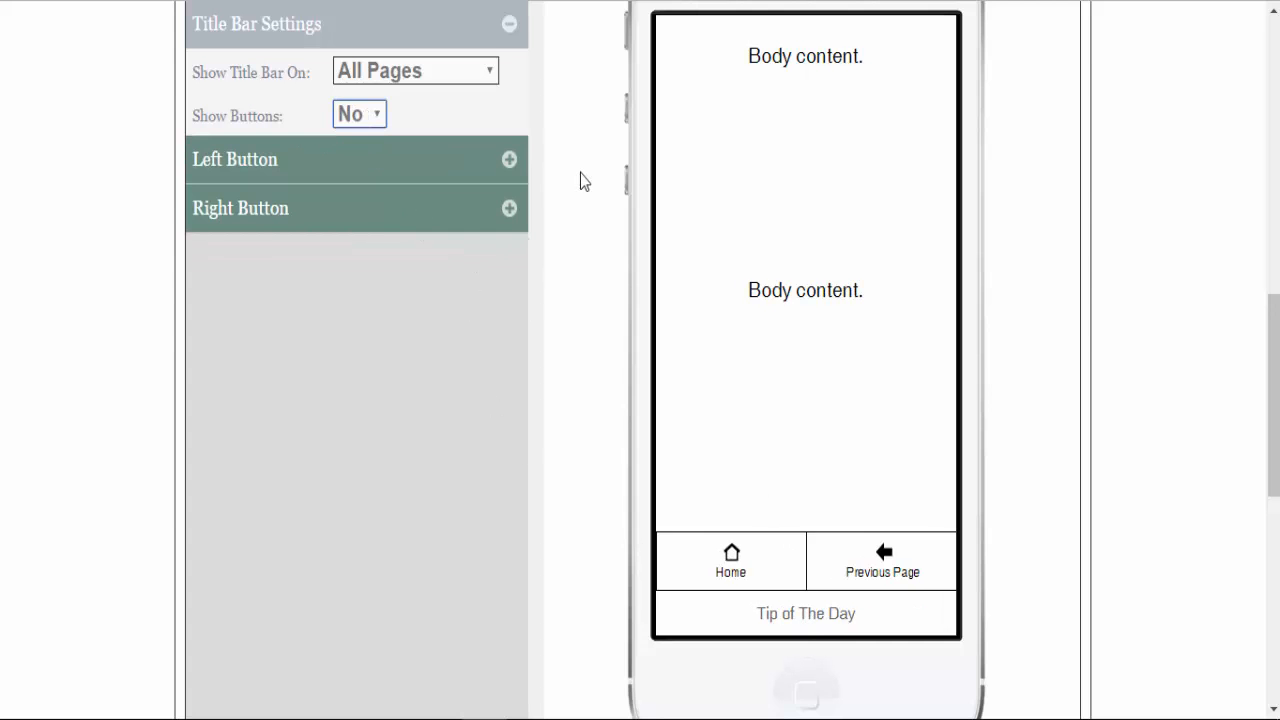
- Set Show Title Bar On to None, review the Left Button's Home link, and collapse the panels
scroll("up", 3)
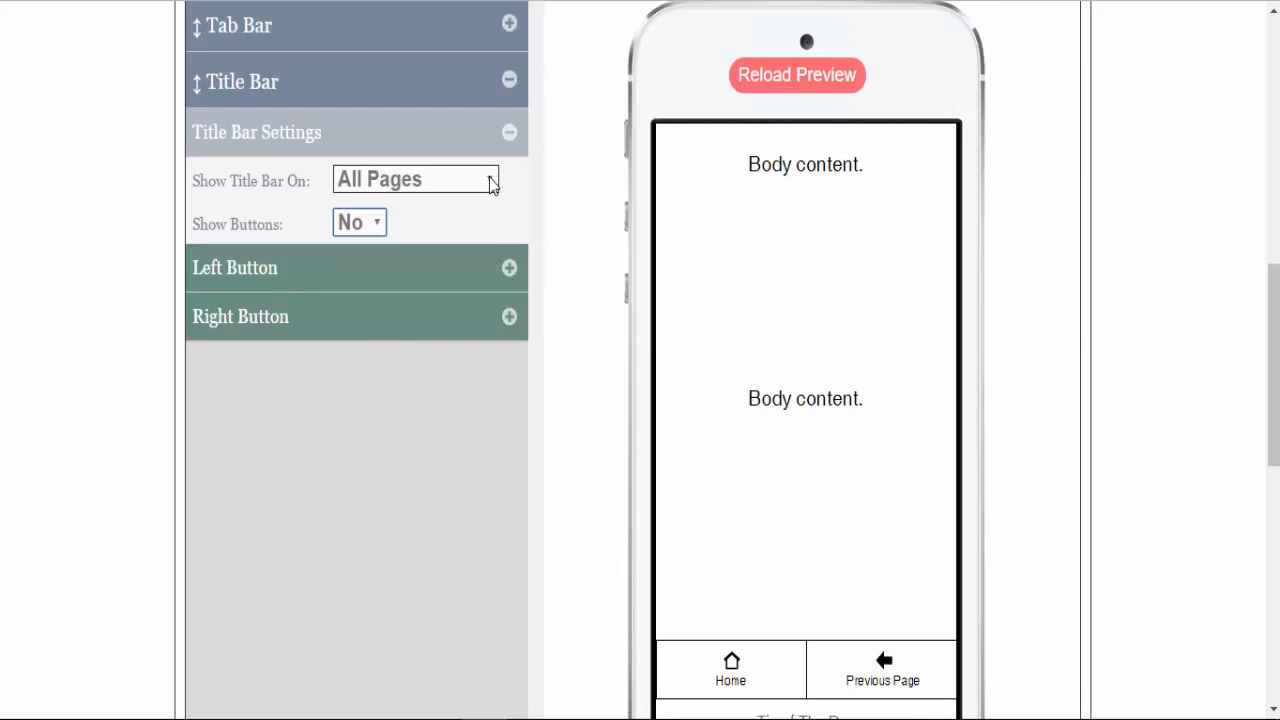
left_click(416, 180)
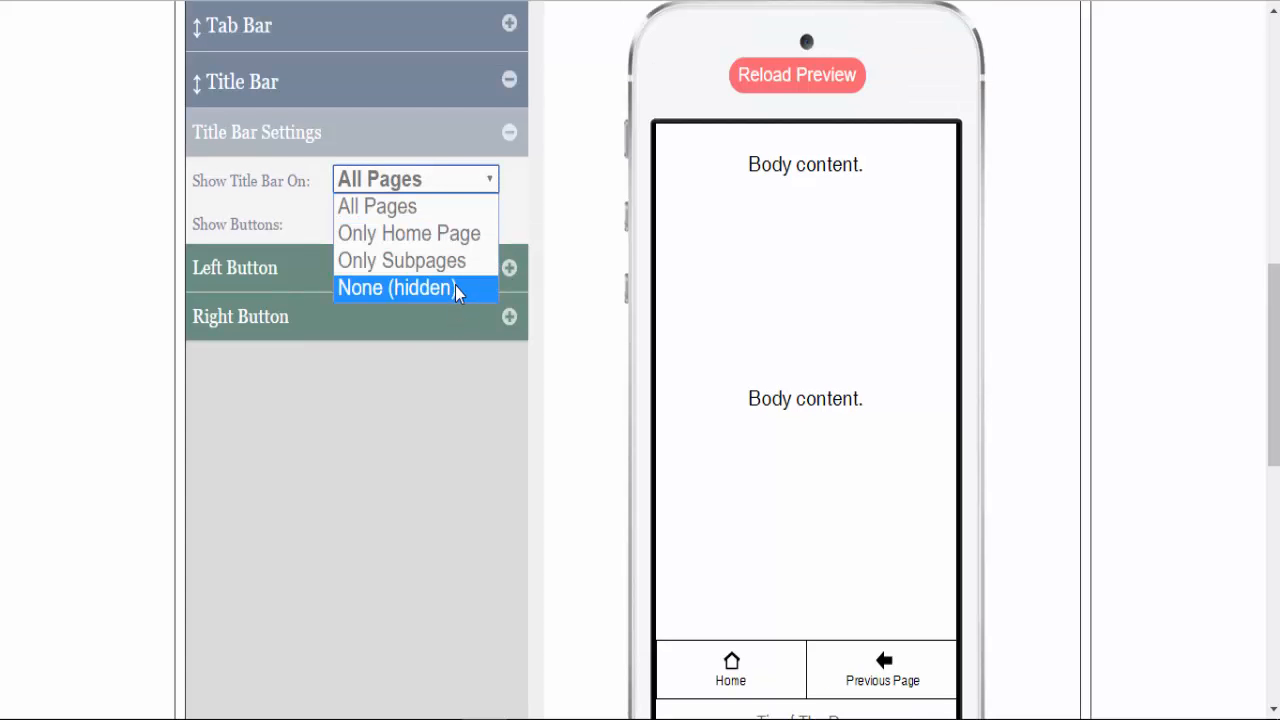
left_click(396, 288)
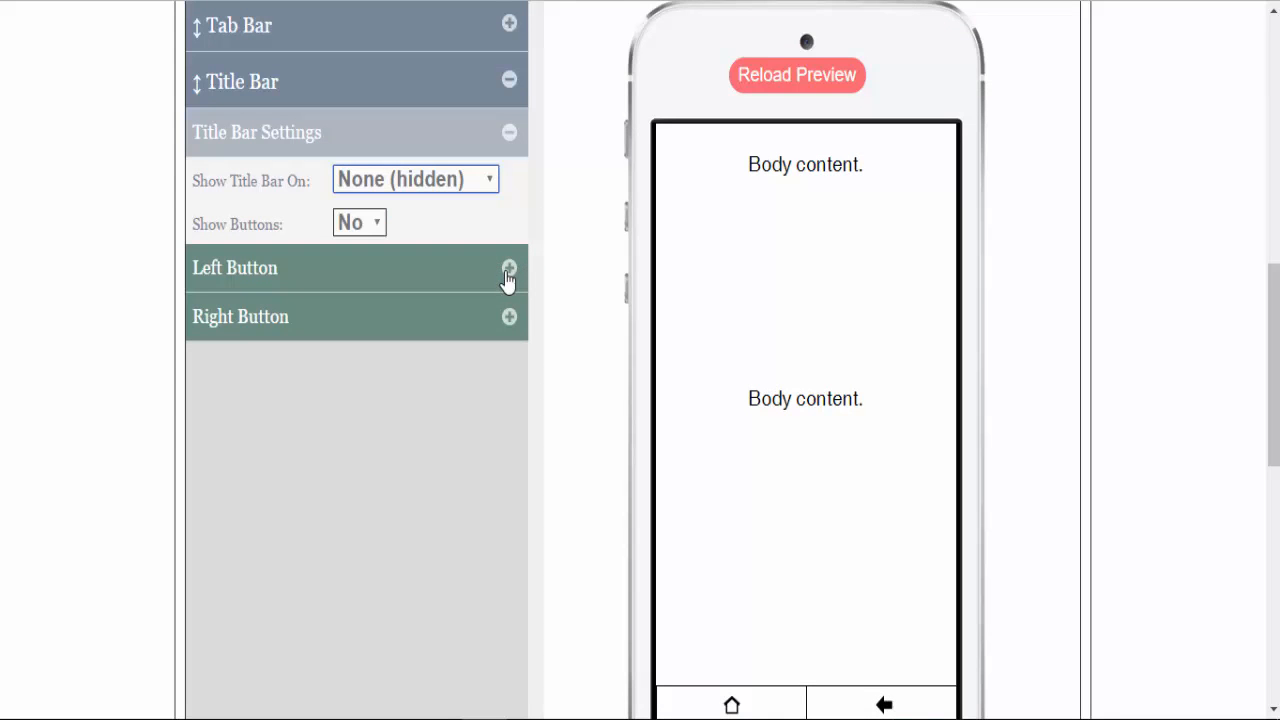
left_click(508, 268)
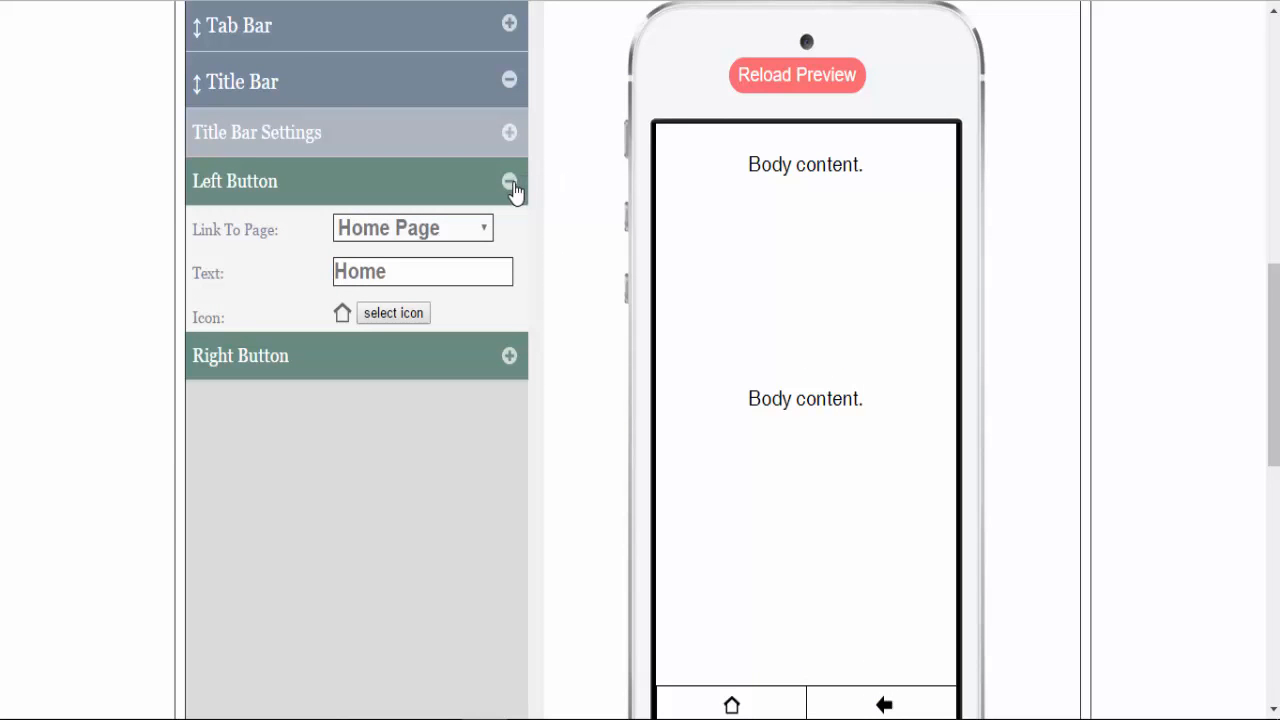
left_click(510, 182)
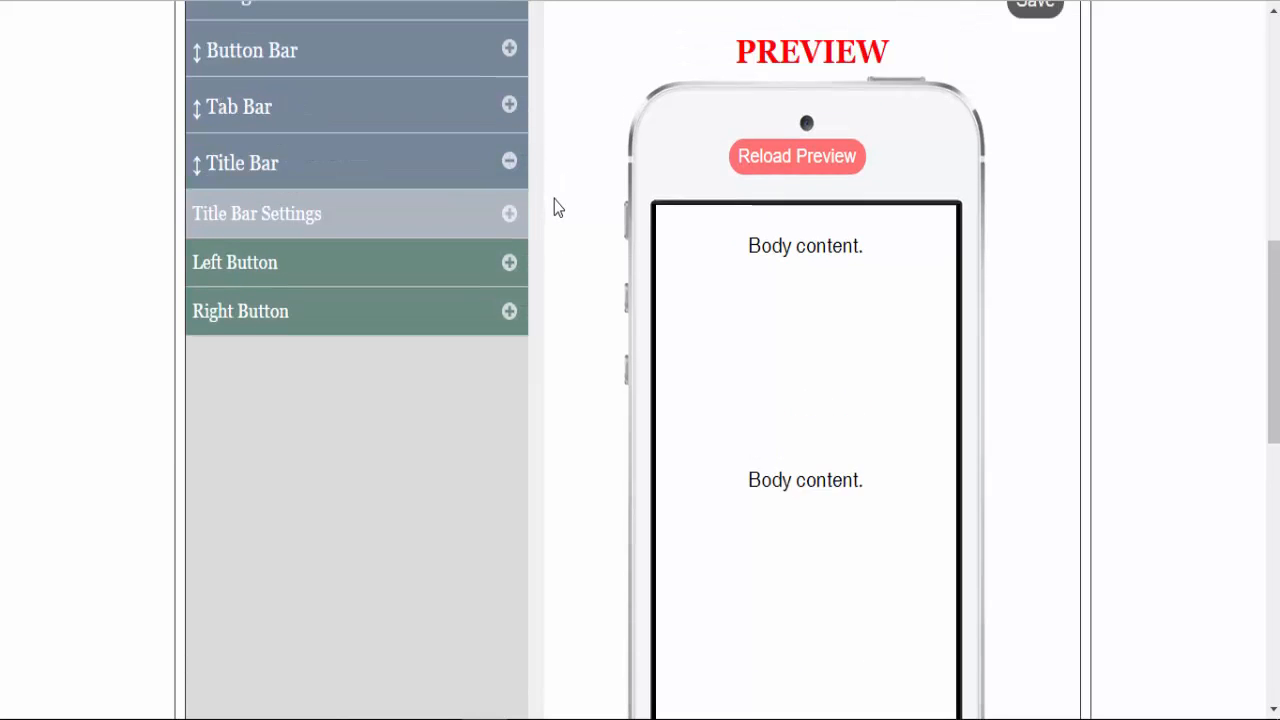
- Review the Tab Bar's Home and Previous Page links and expand Tab Bar Settings
scroll("up", 3)
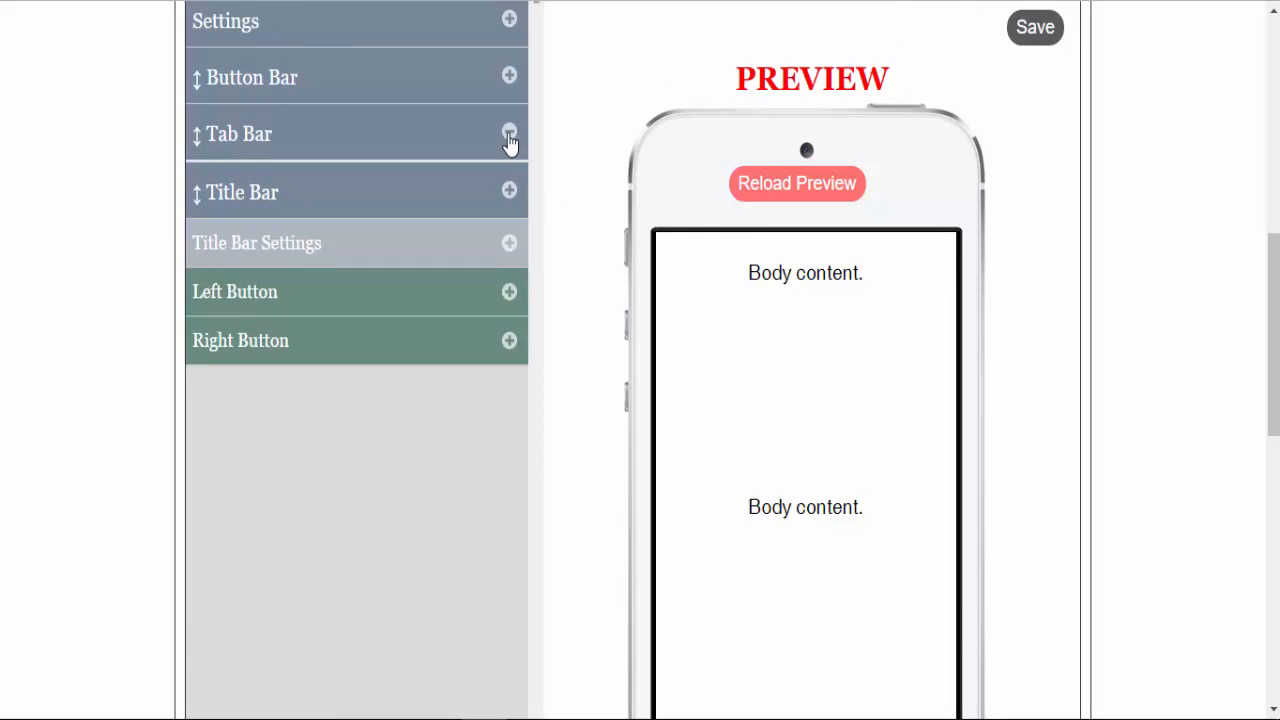
left_click(508, 134)
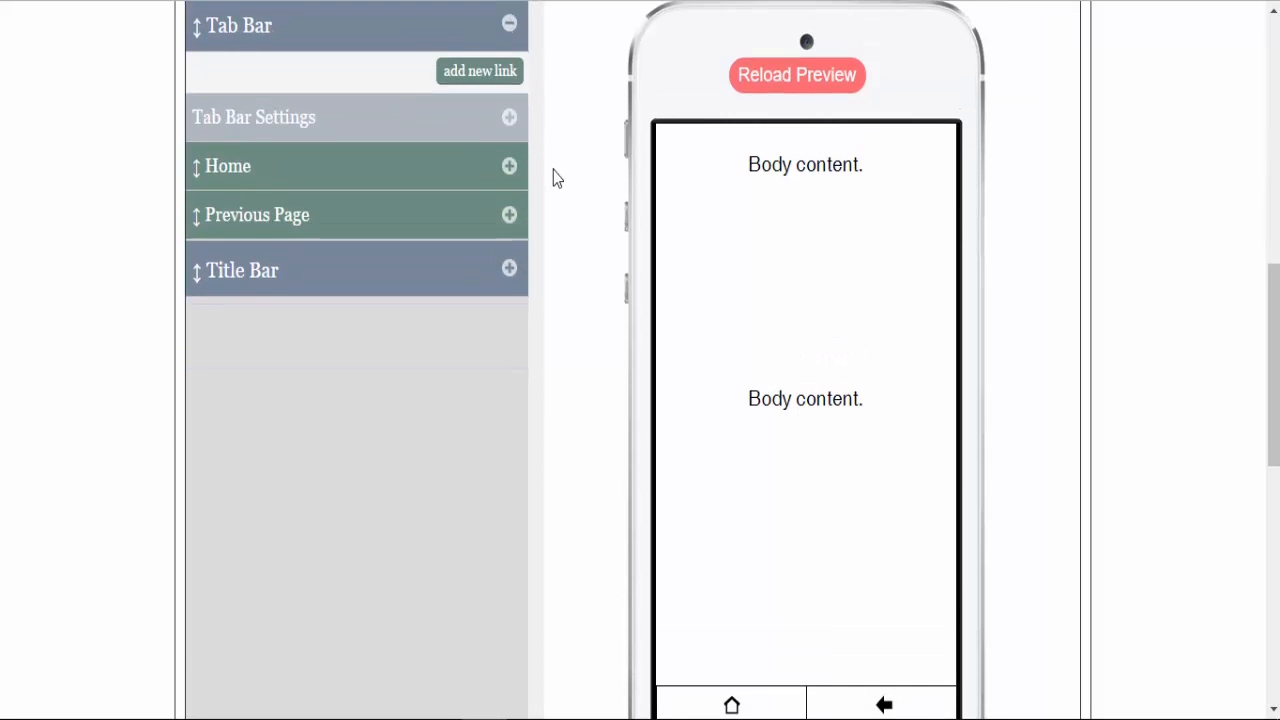
left_click(508, 166)
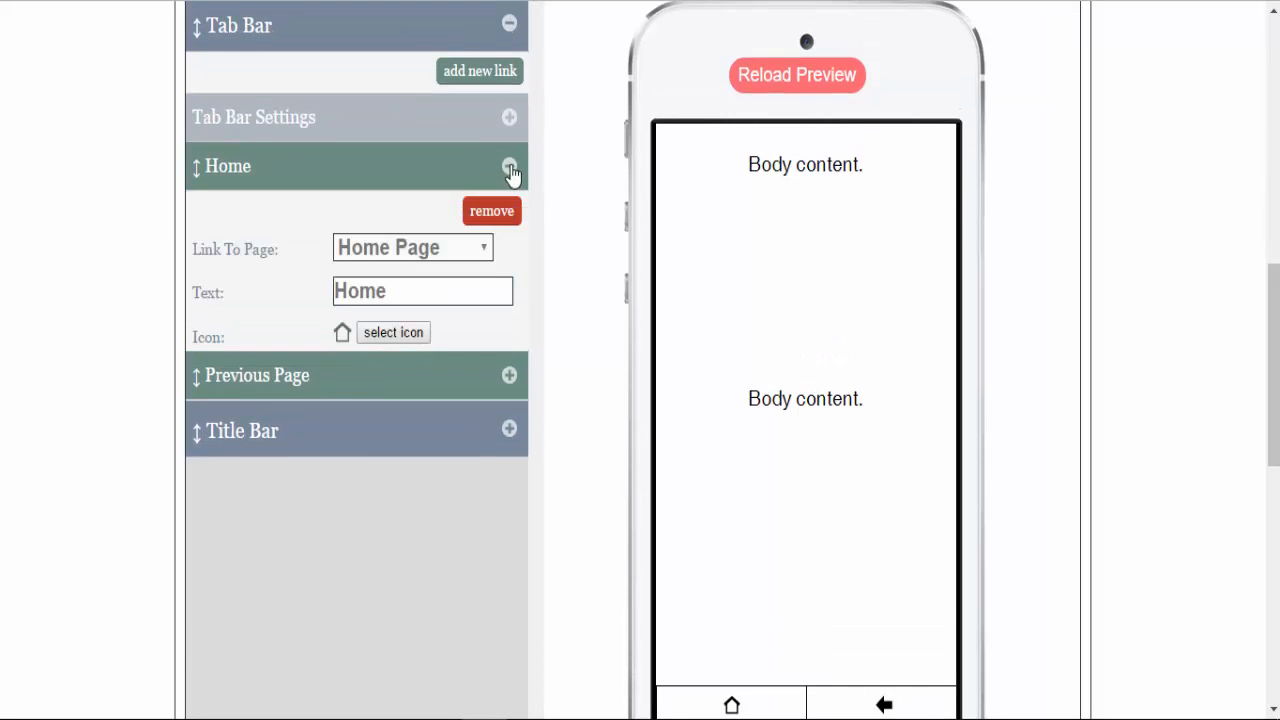
left_click(508, 166)
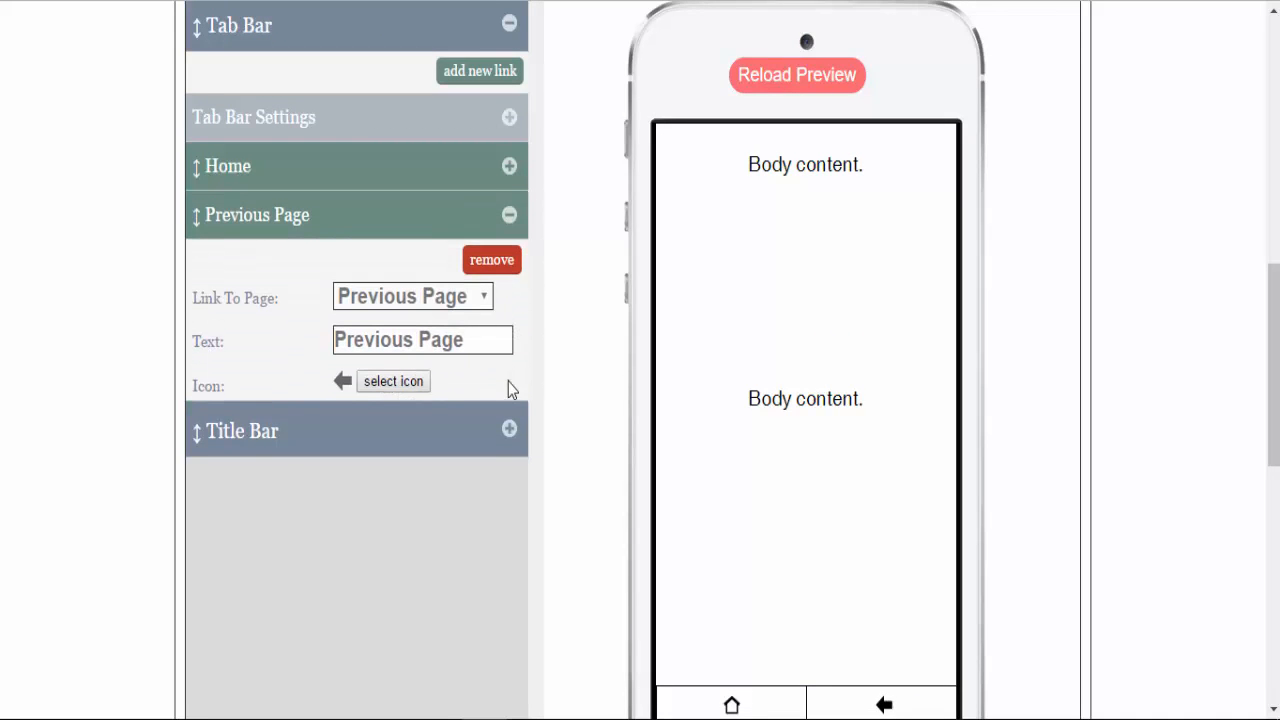
left_click(508, 116)
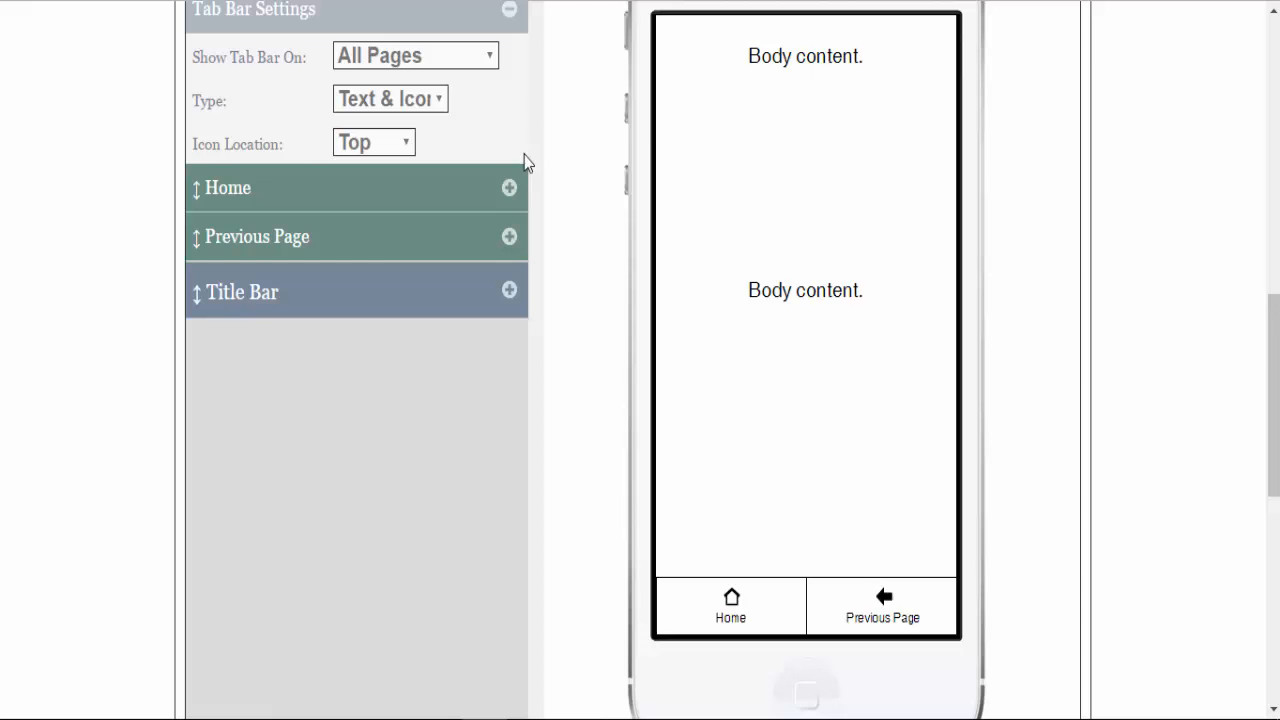
- Show the tab bar on Only Subpages, try Left/Right/Top/Bottom icon locations and keep Top
left_click(414, 56)
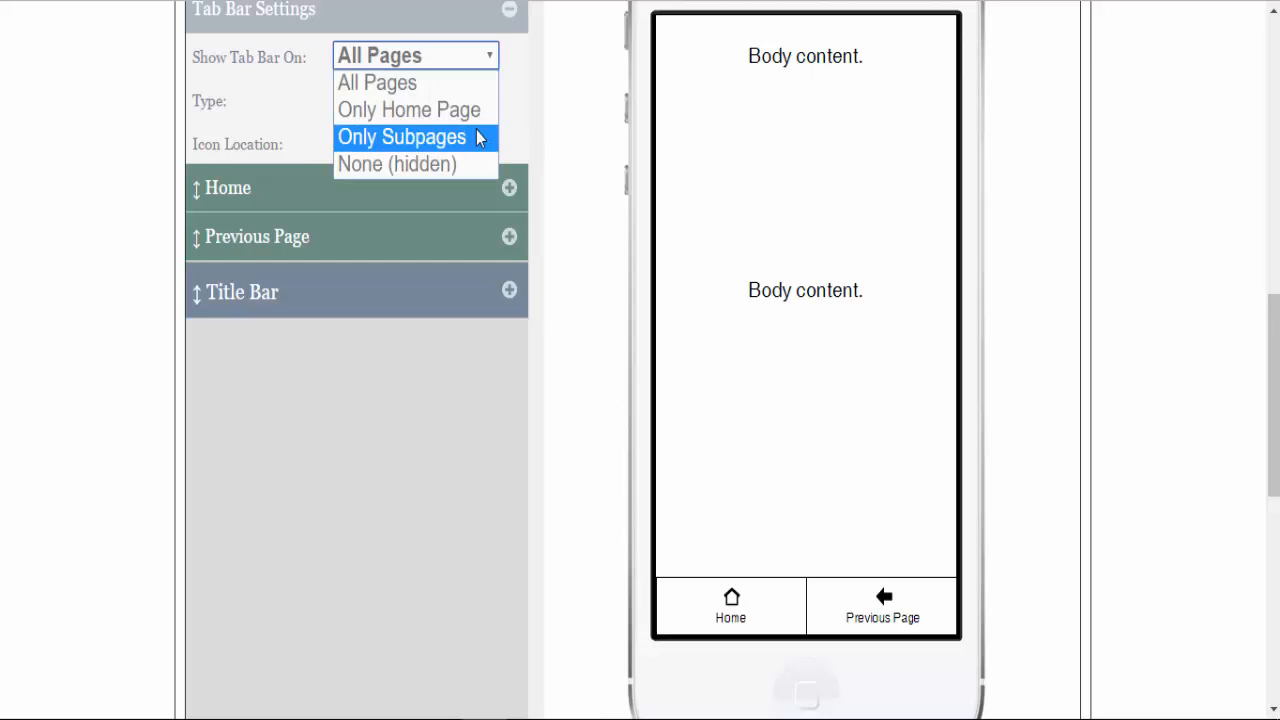
left_click(400, 136)
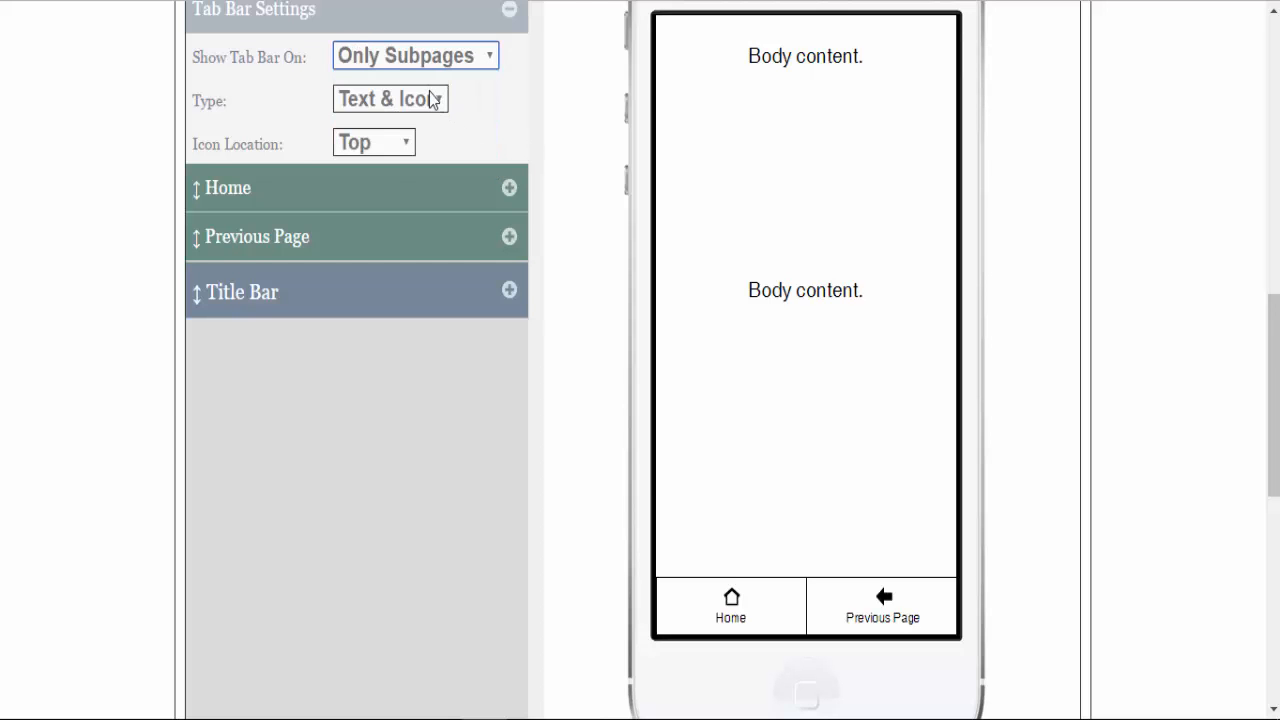
left_click(374, 142)
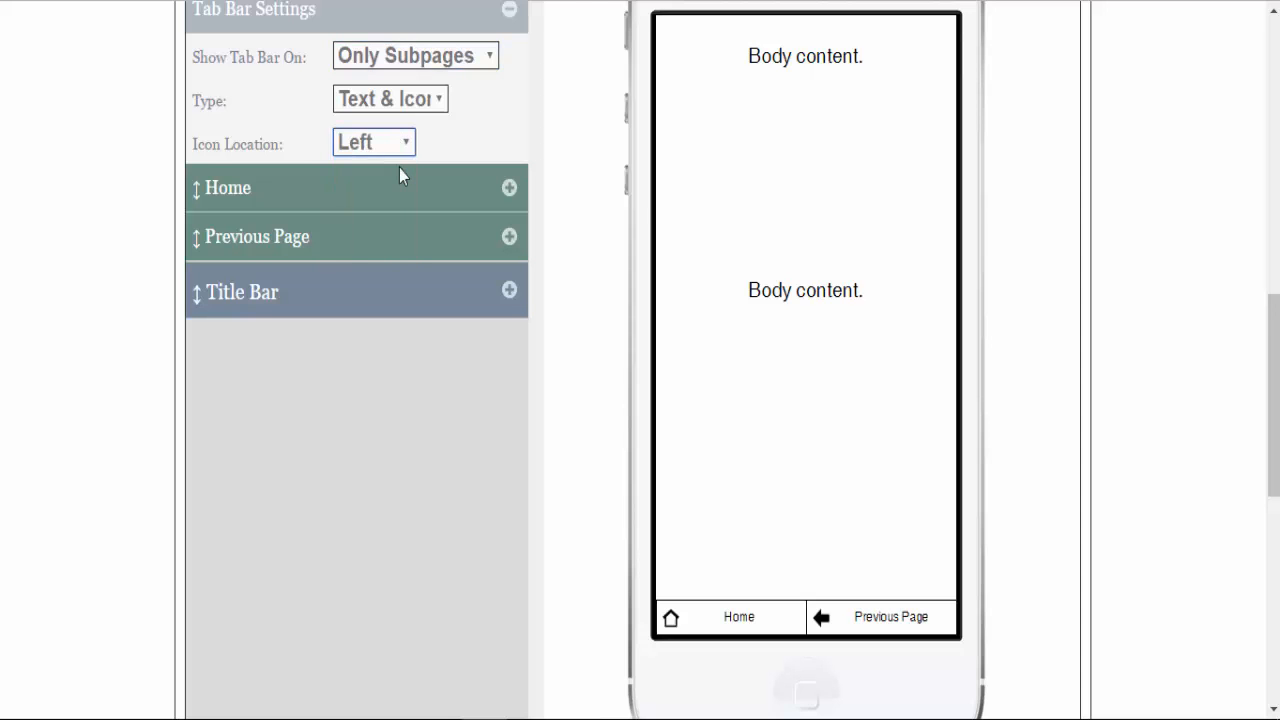
left_click(372, 140)
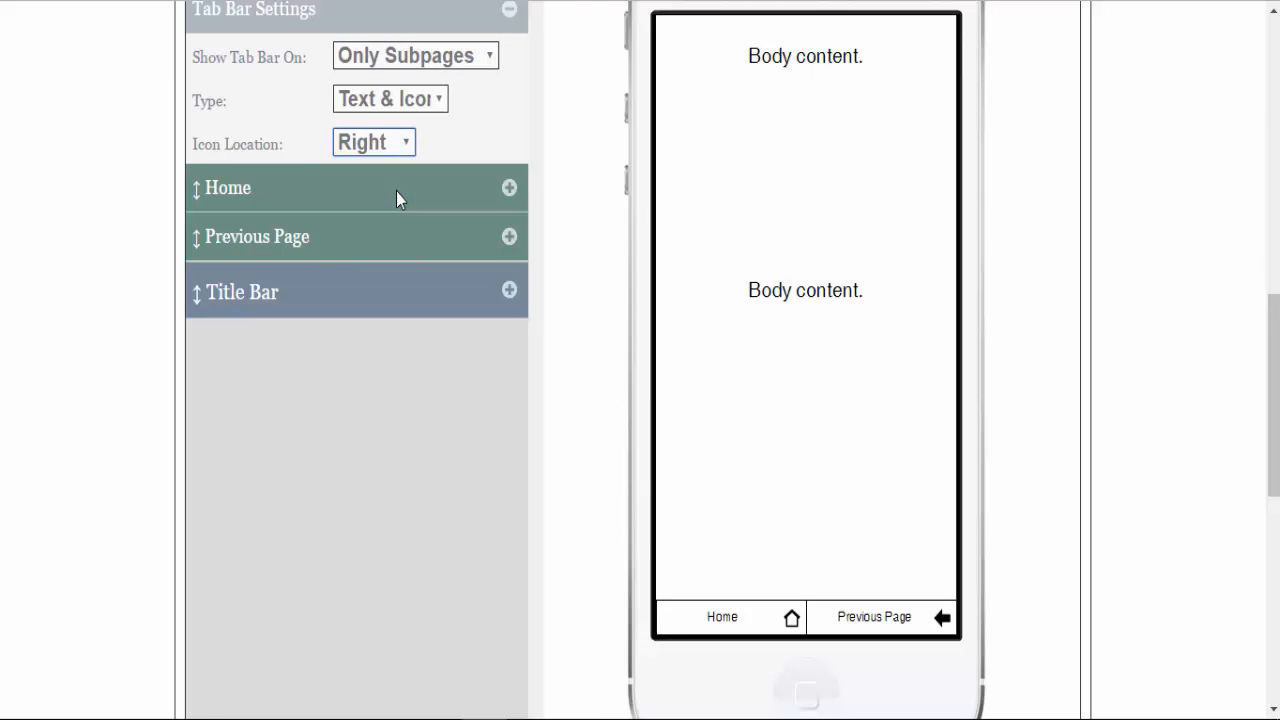
left_click(374, 140)
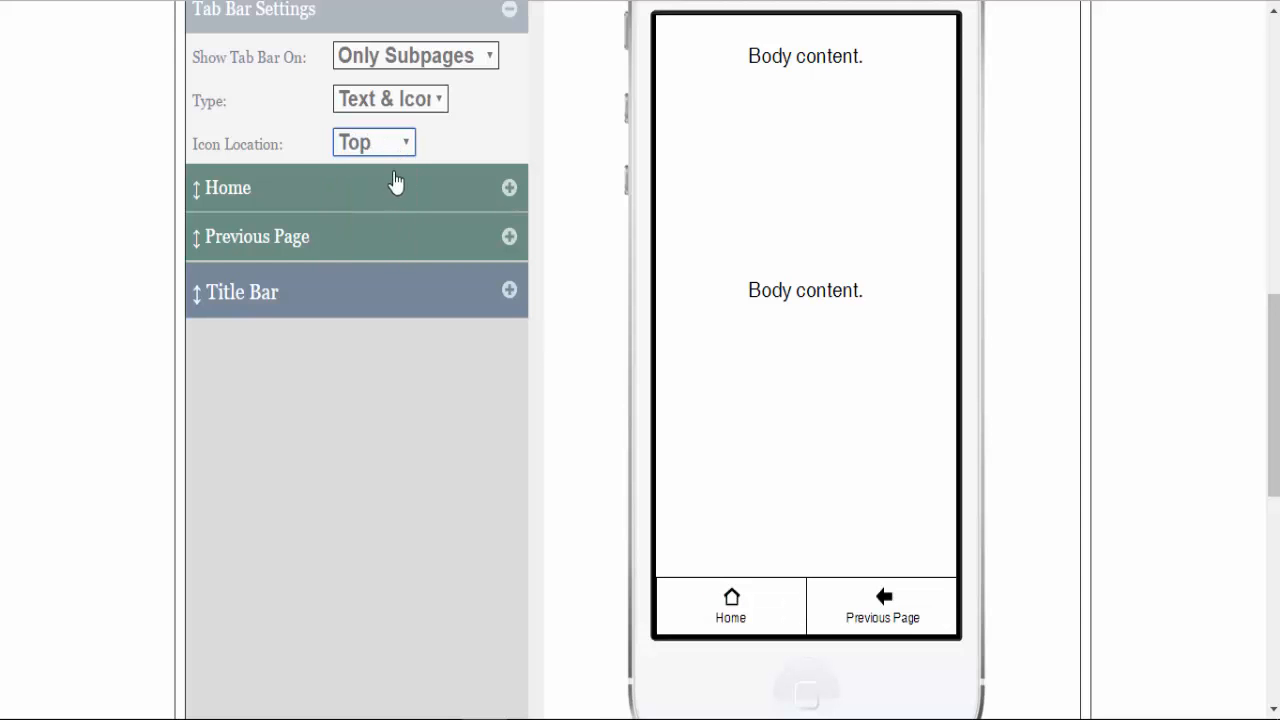
left_click(372, 140)
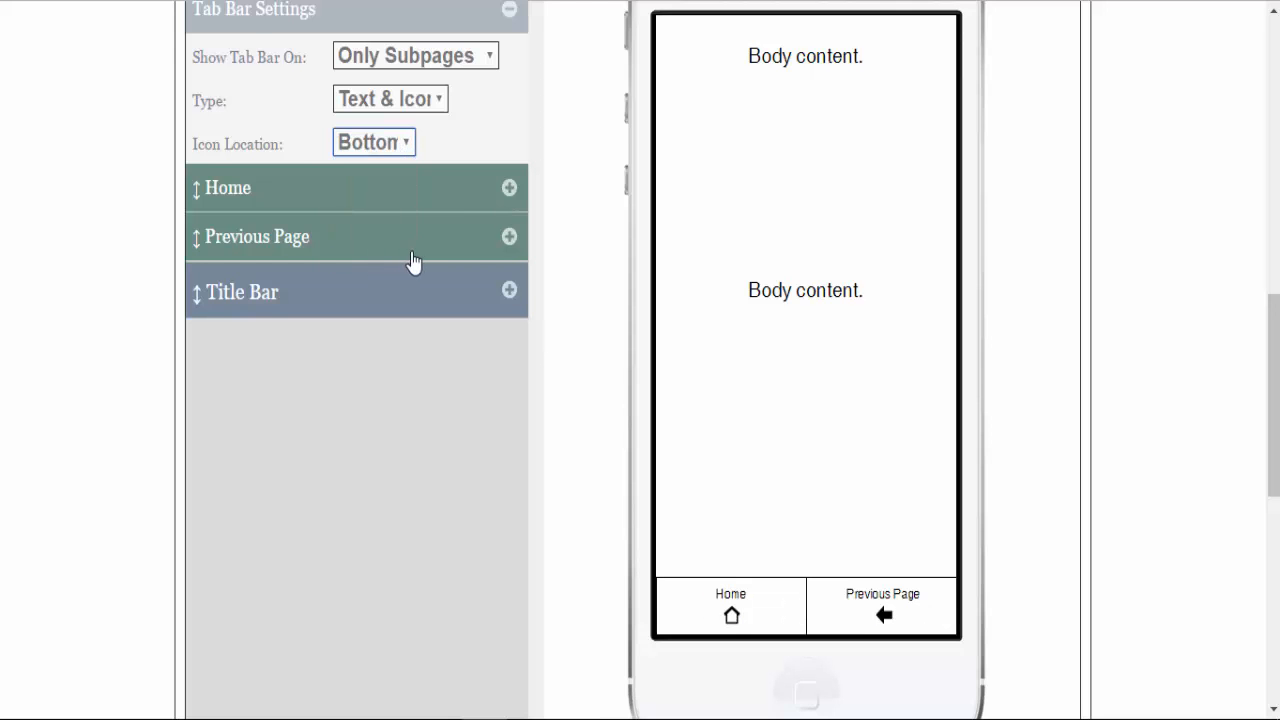
left_click(372, 142)
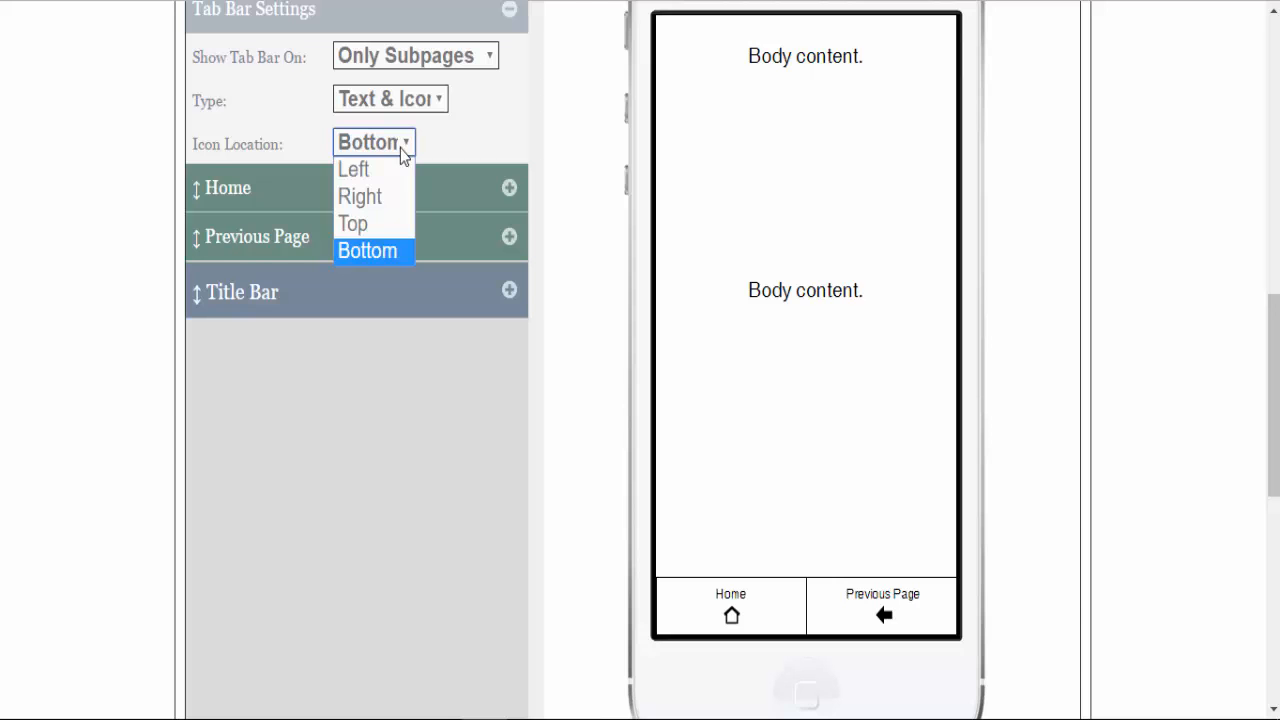
left_click(352, 224)
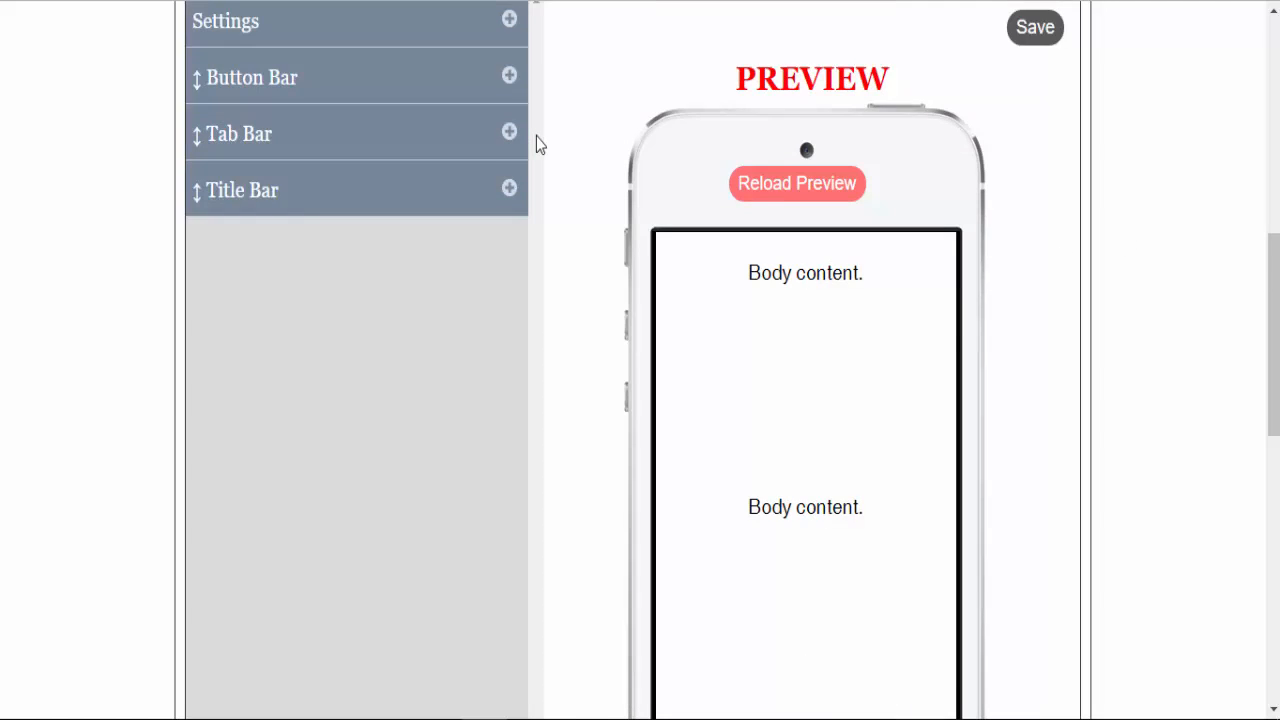
- Save the footer changes
left_click(1034, 28)
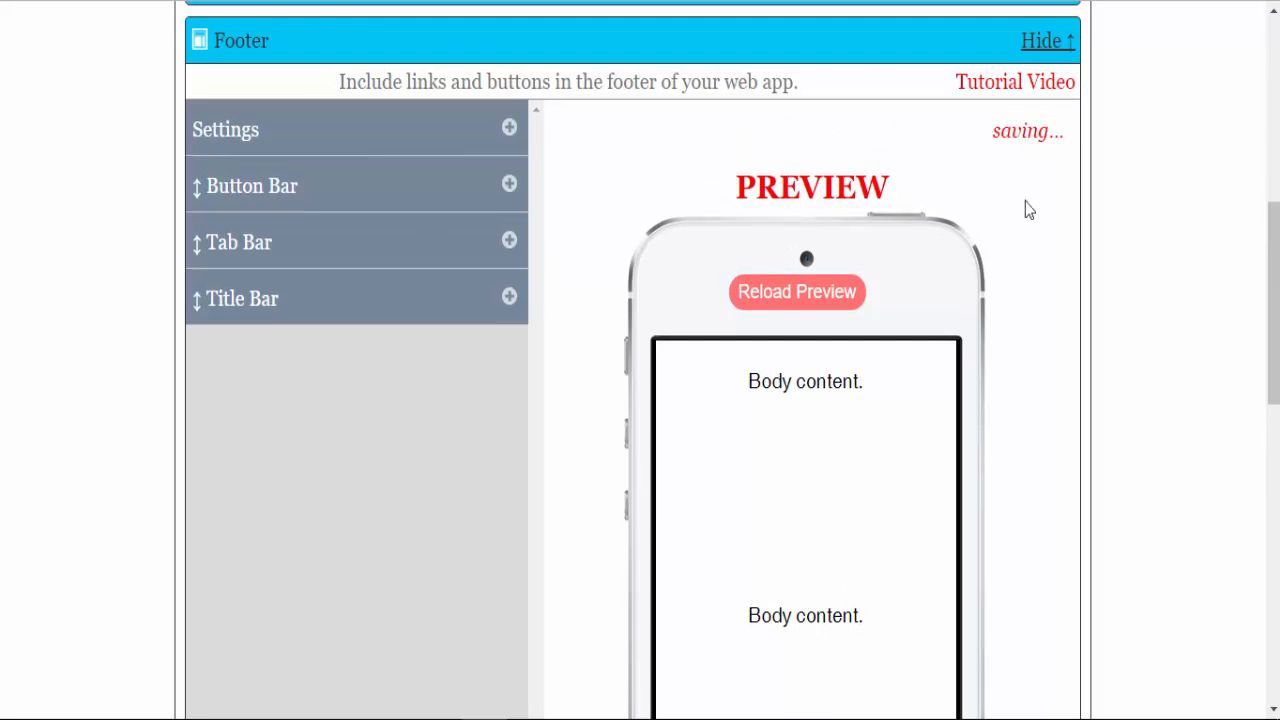
scroll("down", 3)
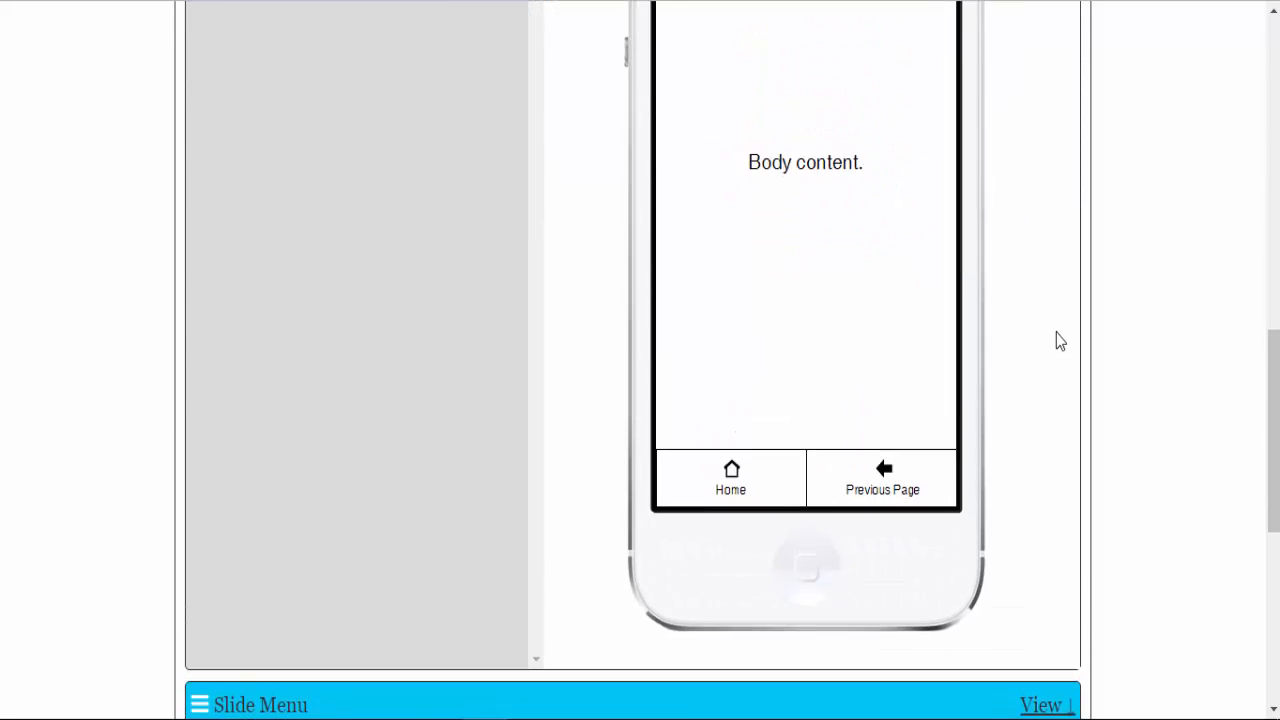
scroll("up", 3)
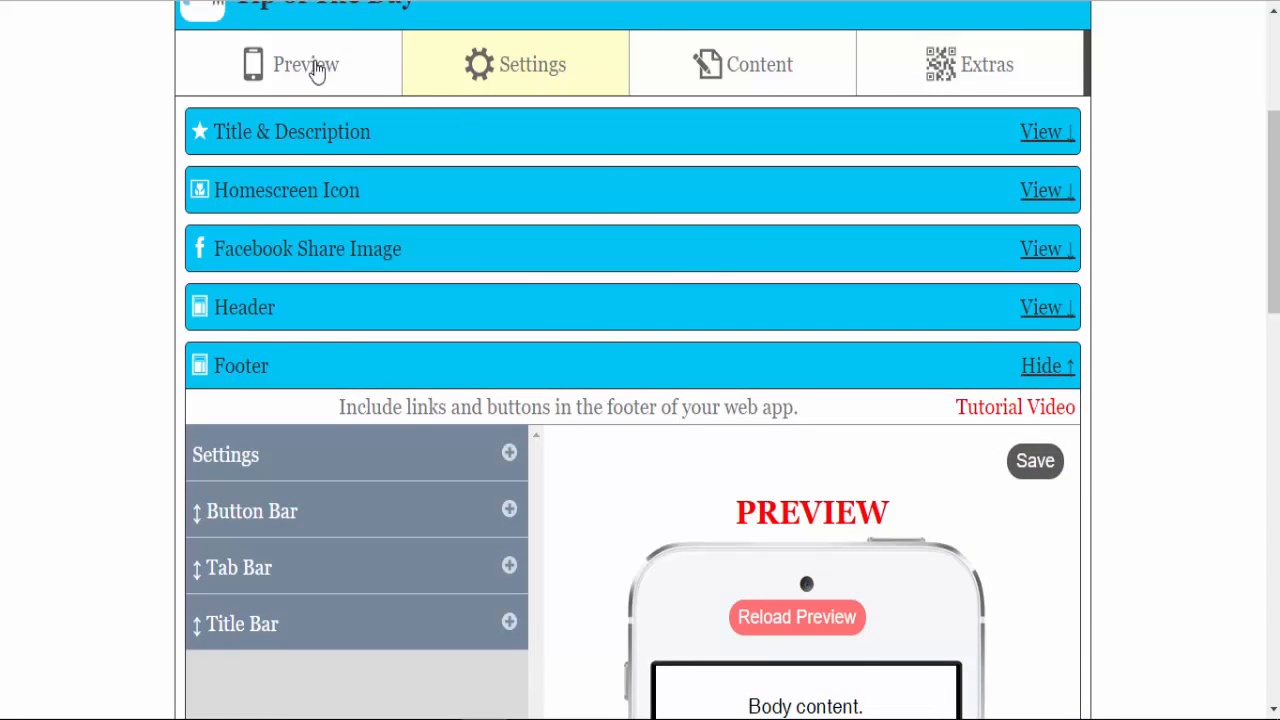
- Preview the app and open the Share Web App subpage to check the tab bar
left_click(304, 64)
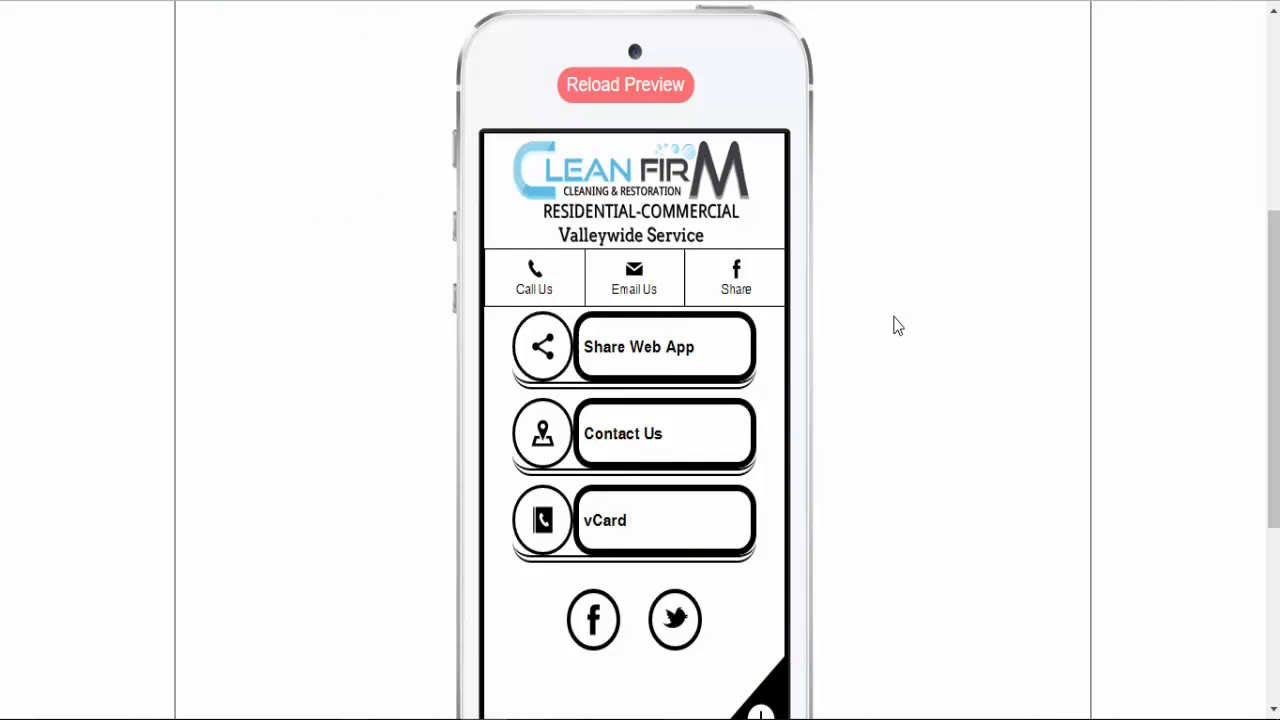
scroll("up", 3)
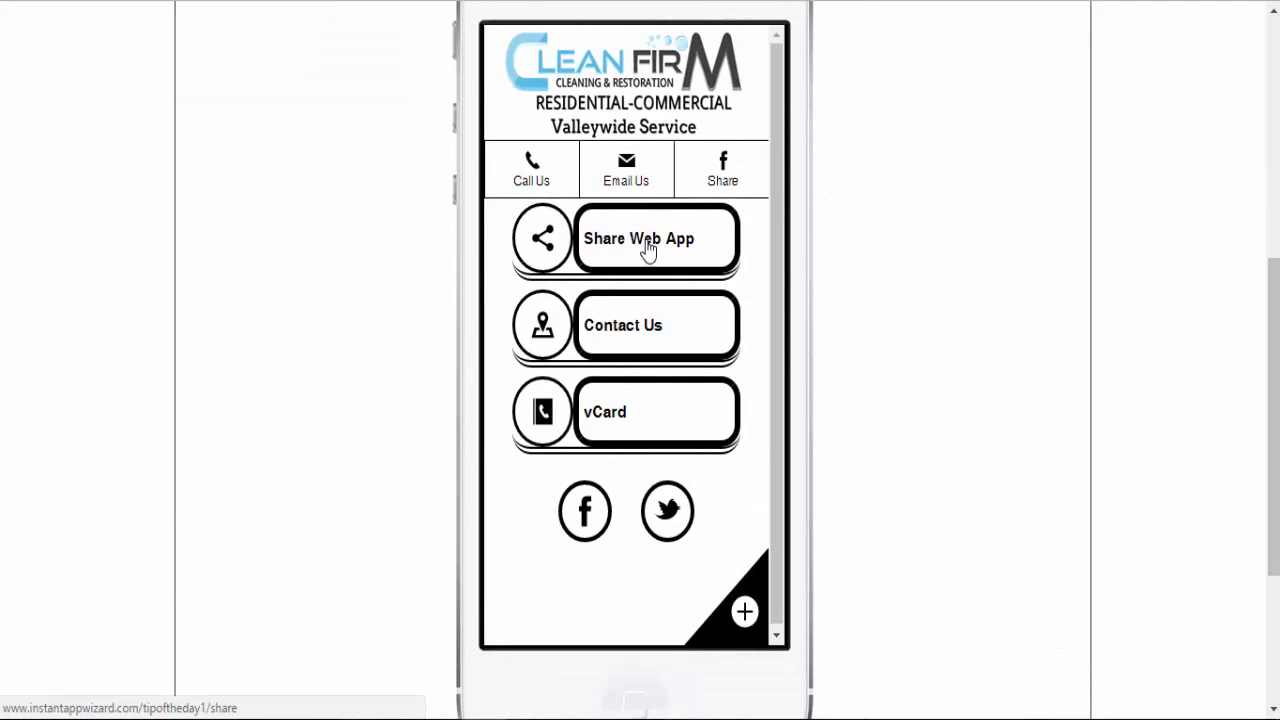
left_click(656, 238)
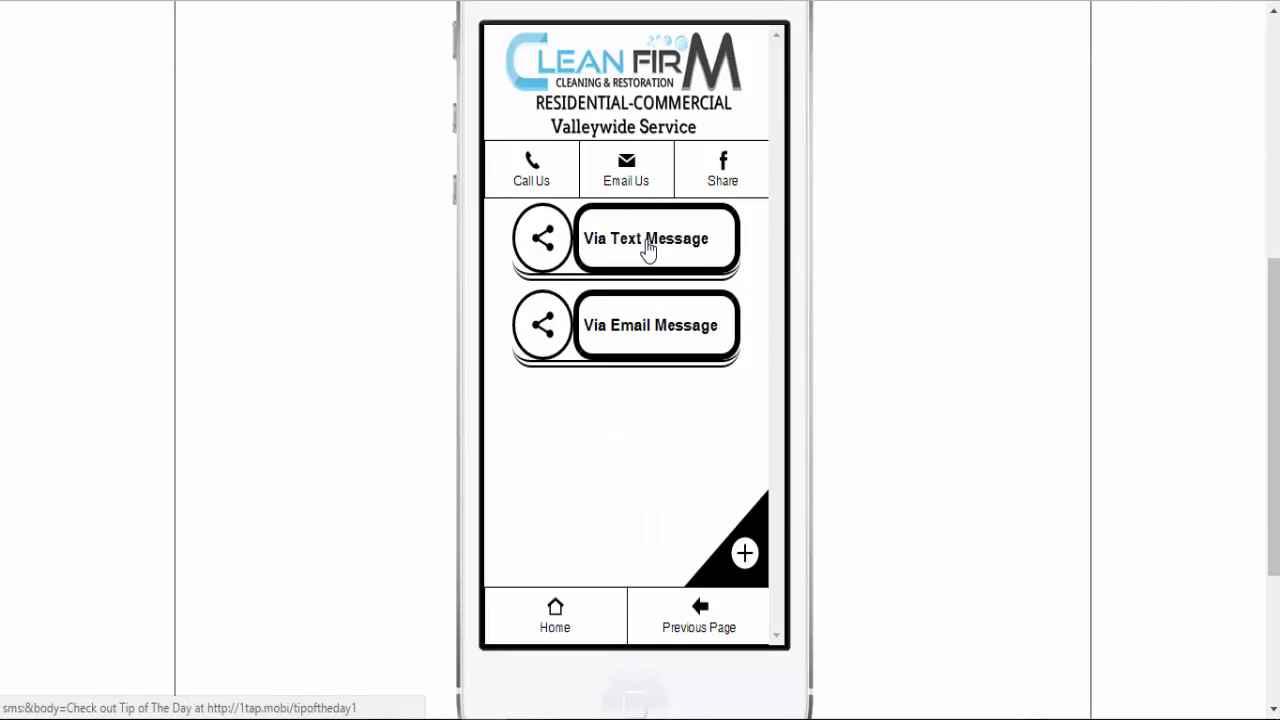